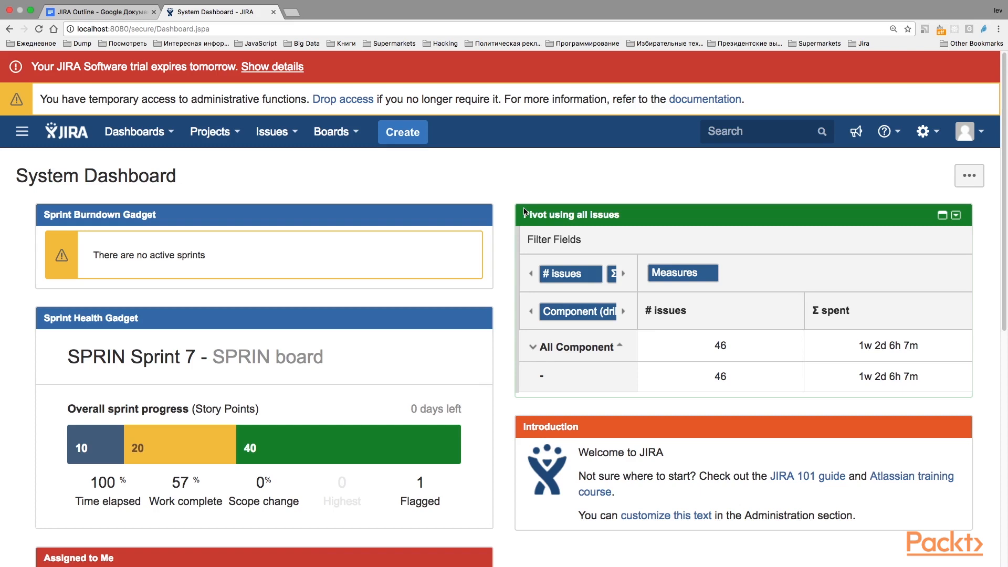
{"action": "mouse_move", "coordinate": [933, 140]}
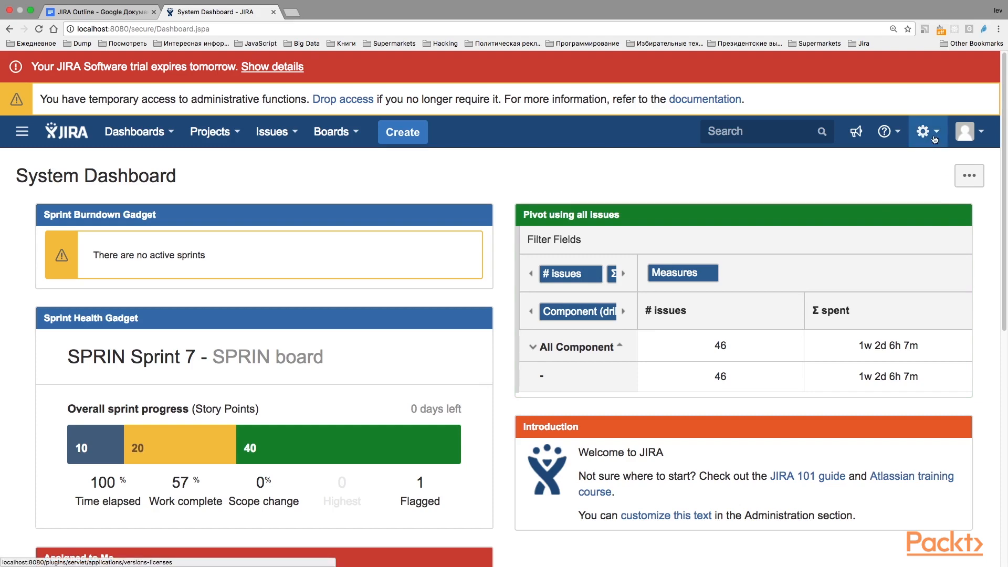
Step: Navigate from the dashboard to System administration, User management, Groups
{"action": "left_click", "coordinate": [926, 132]}
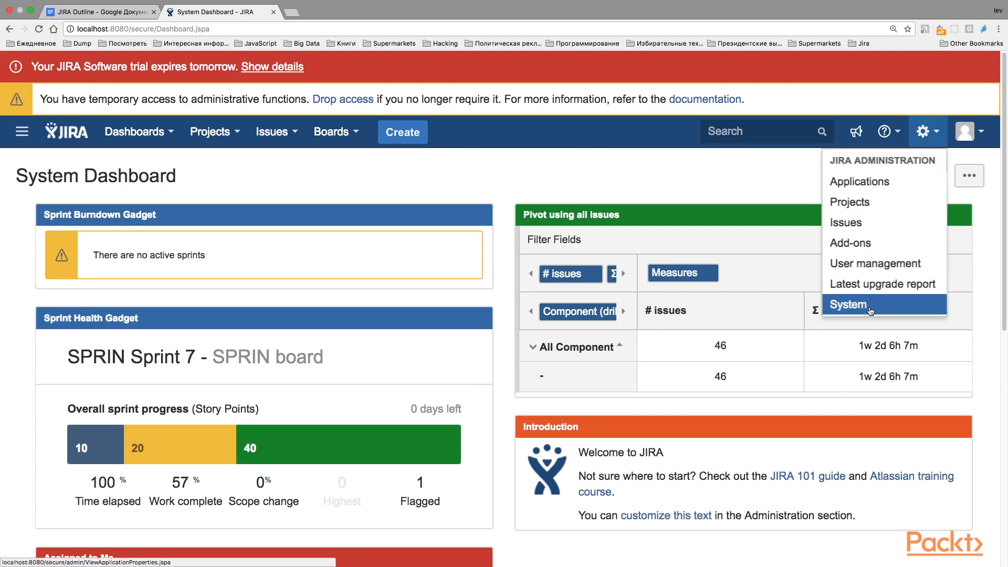
{"action": "left_click", "coordinate": [864, 305]}
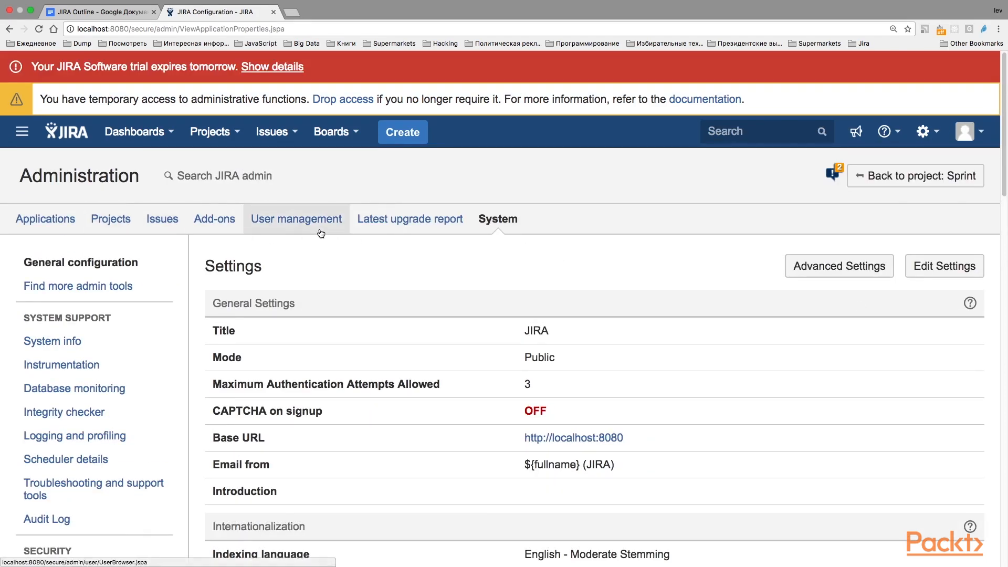
{"action": "left_click", "coordinate": [296, 219]}
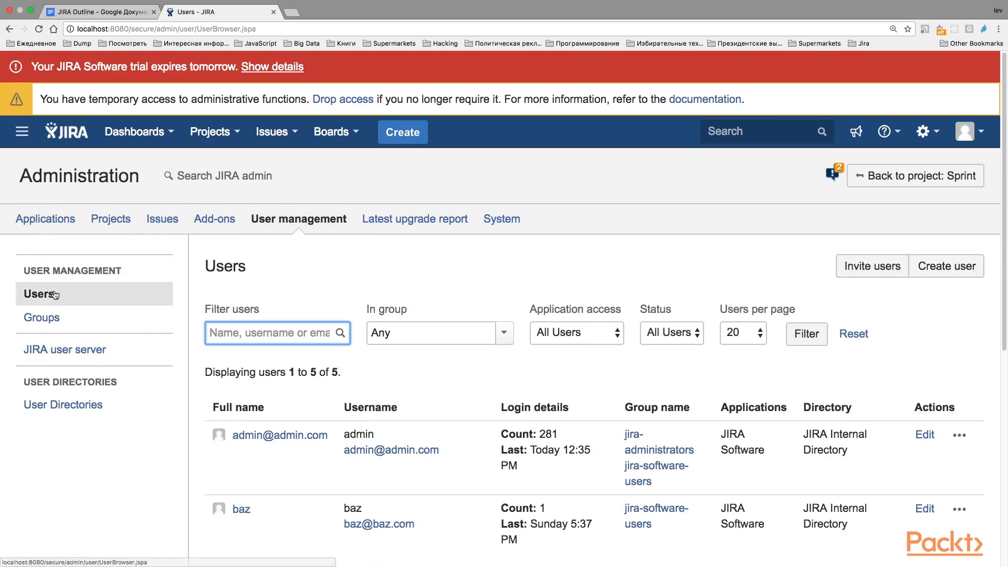
{"action": "left_click", "coordinate": [42, 318]}
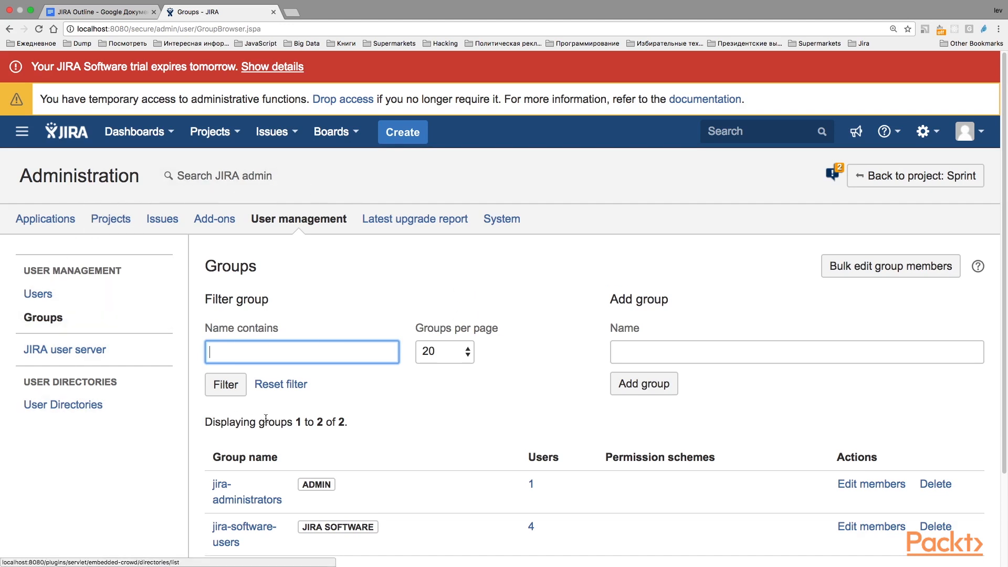
{"action": "mouse_move", "coordinate": [417, 265]}
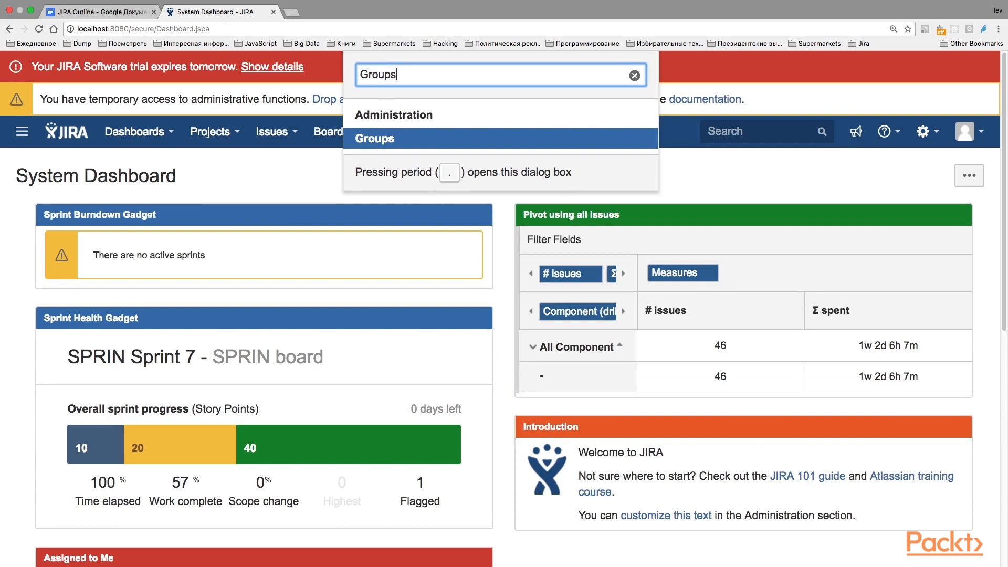
{"action": "left_click", "coordinate": [375, 138]}
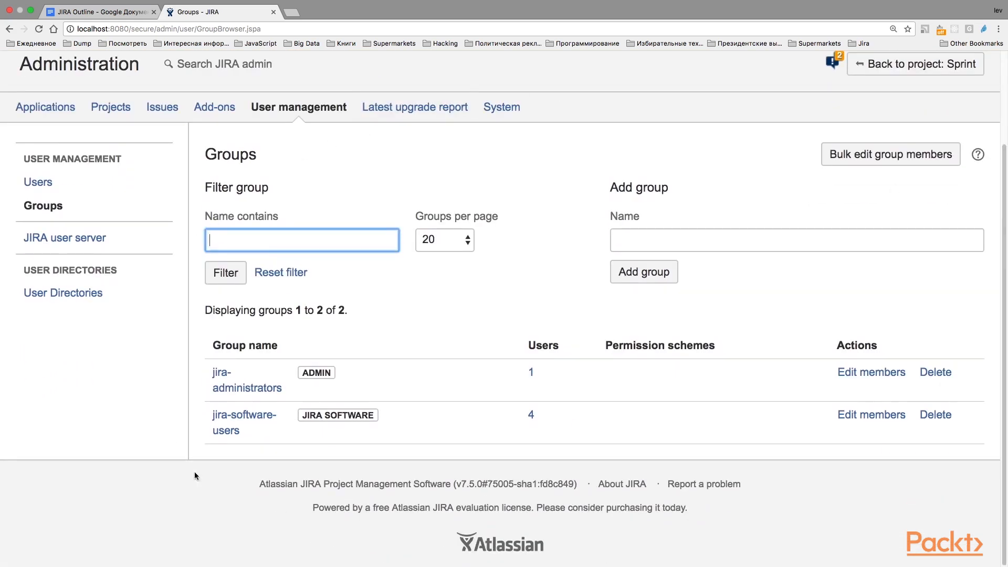
{"action": "mouse_move", "coordinate": [199, 188]}
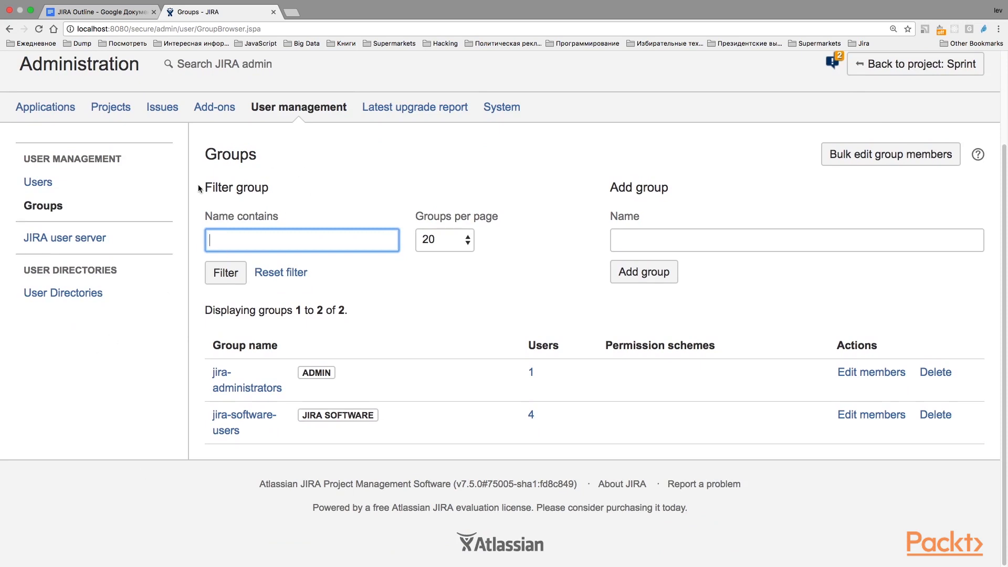
{"action": "mouse_move", "coordinate": [178, 285]}
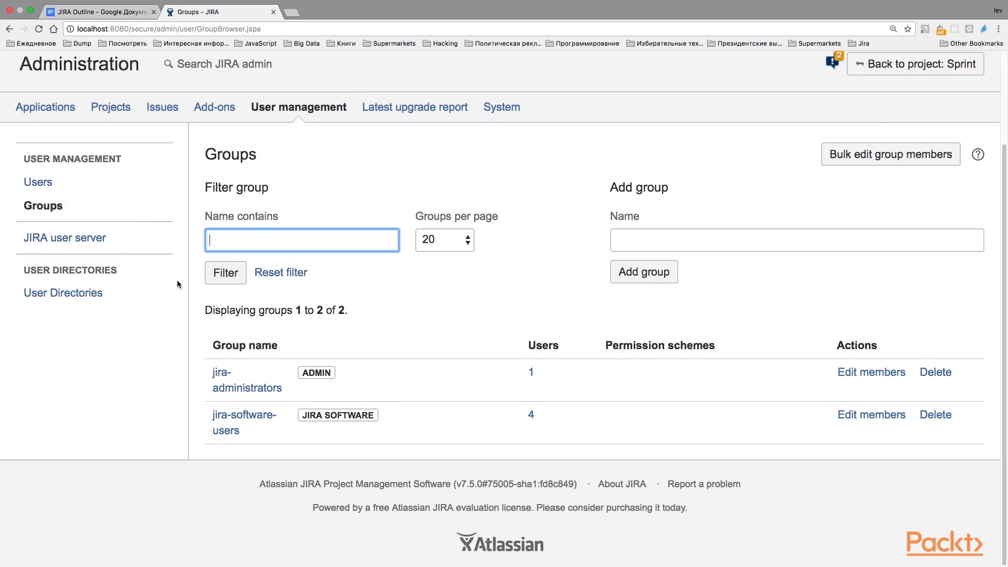
{"action": "mouse_move", "coordinate": [136, 488]}
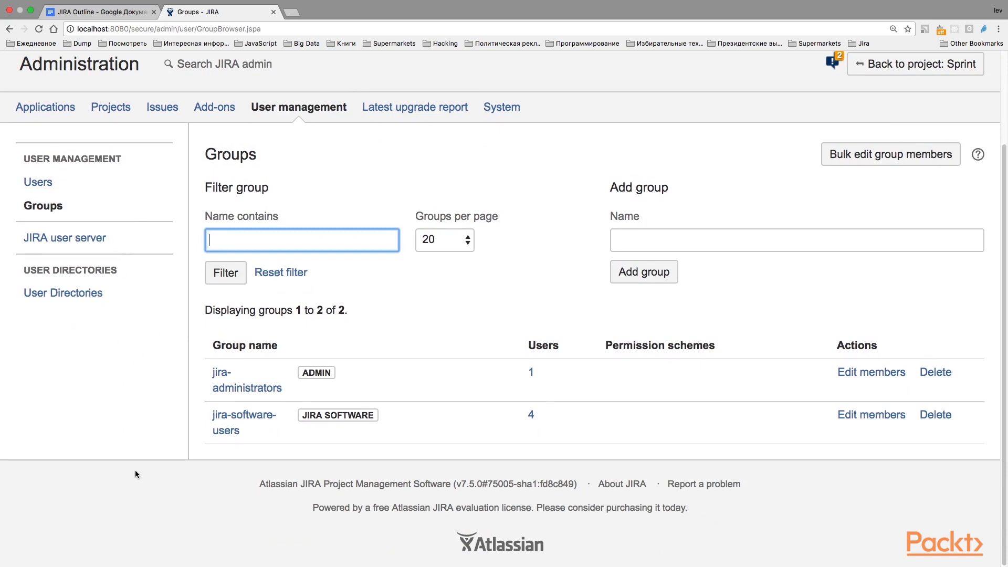
{"action": "mouse_move", "coordinate": [148, 456]}
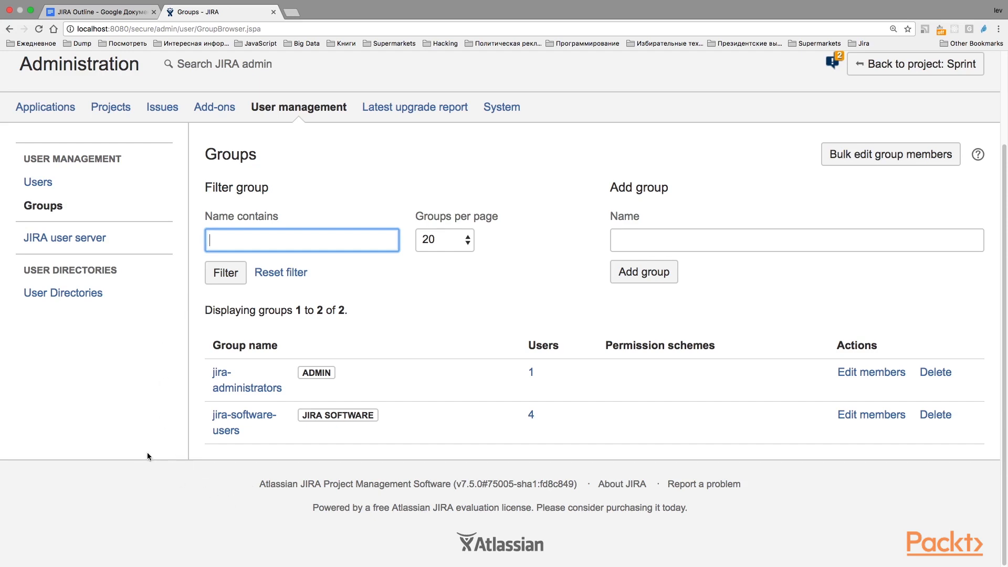
{"action": "mouse_move", "coordinate": [240, 471]}
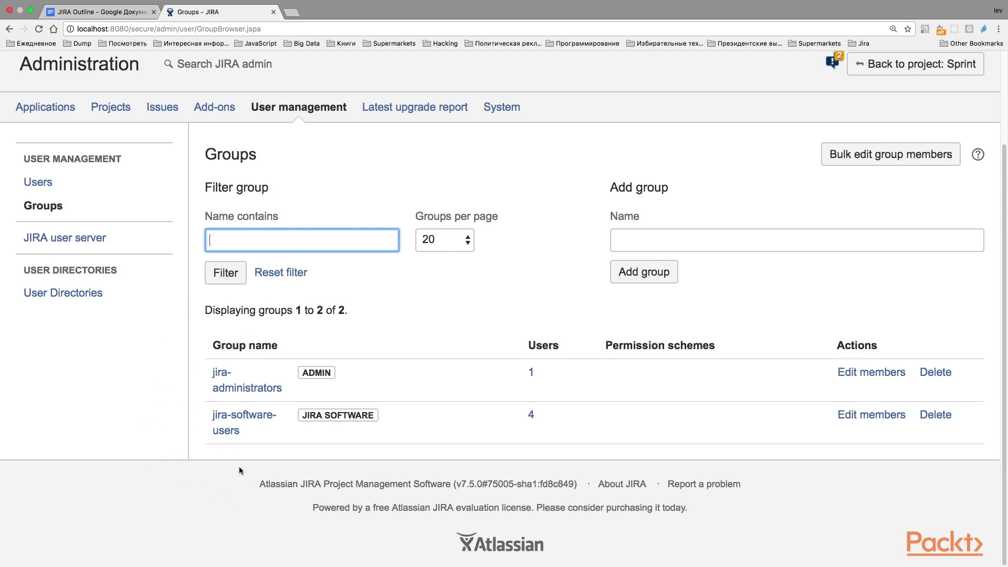
{"action": "mouse_move", "coordinate": [265, 397]}
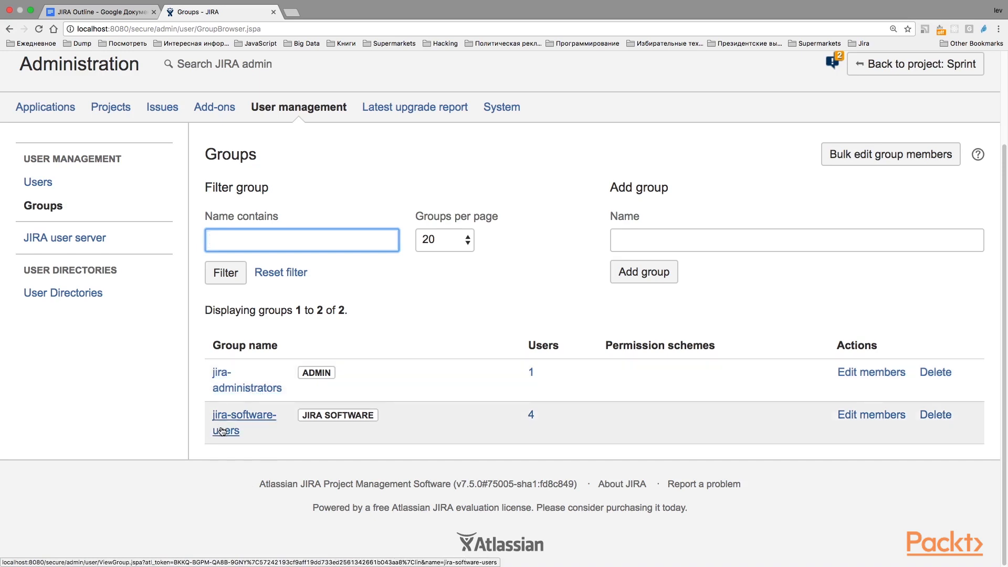
{"action": "mouse_move", "coordinate": [232, 424]}
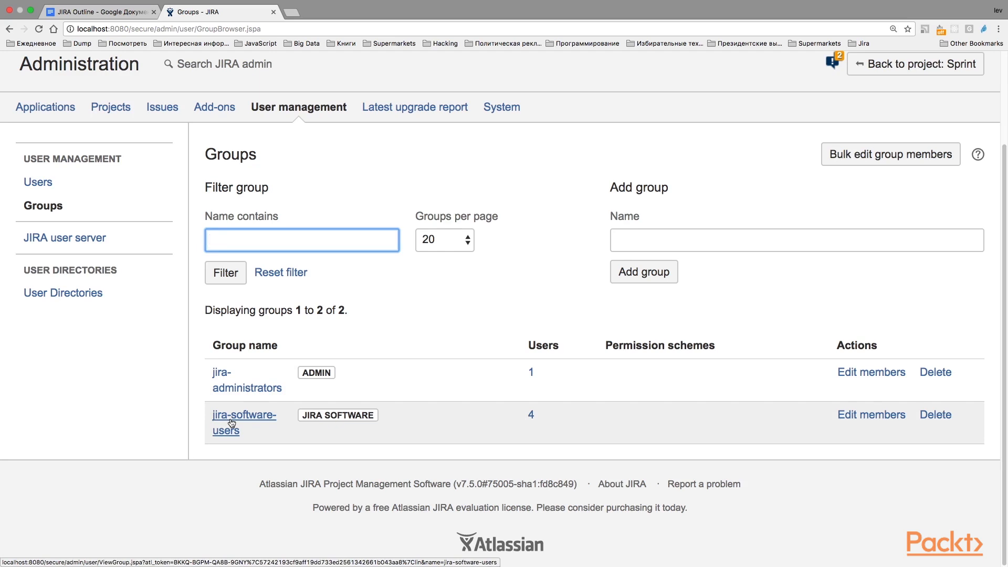
{"action": "mouse_move", "coordinate": [240, 421]}
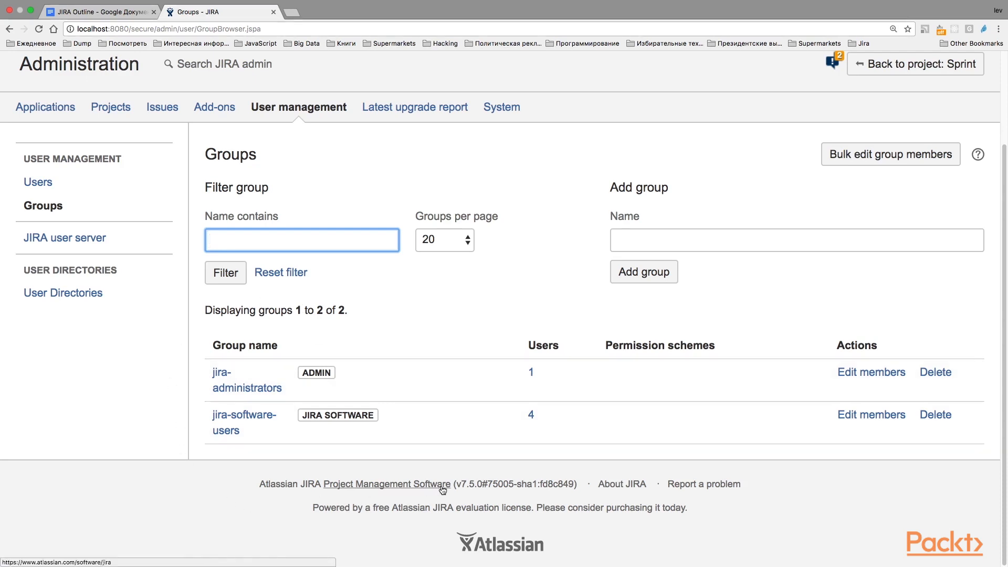
{"action": "mouse_move", "coordinate": [210, 459]}
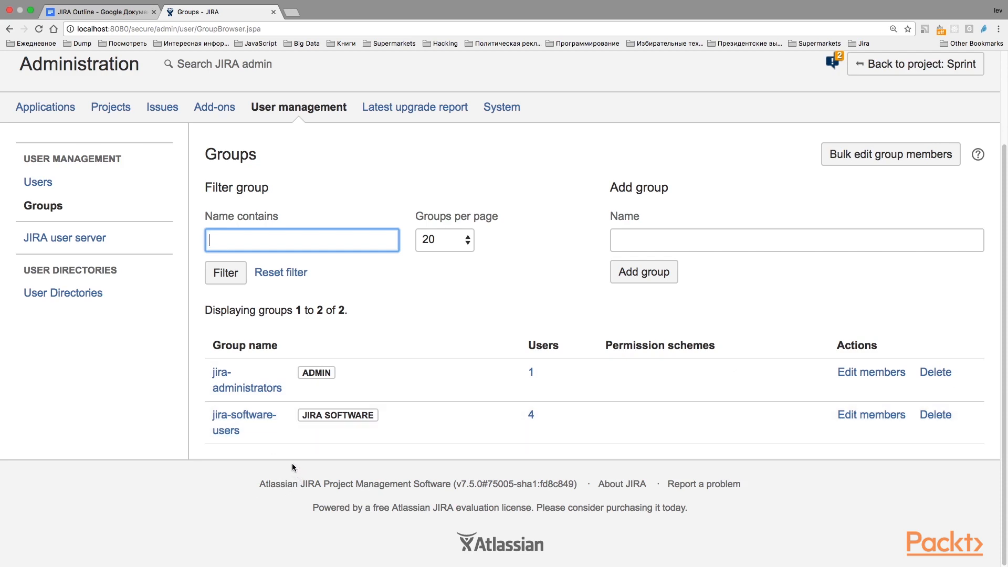
{"action": "mouse_move", "coordinate": [253, 391]}
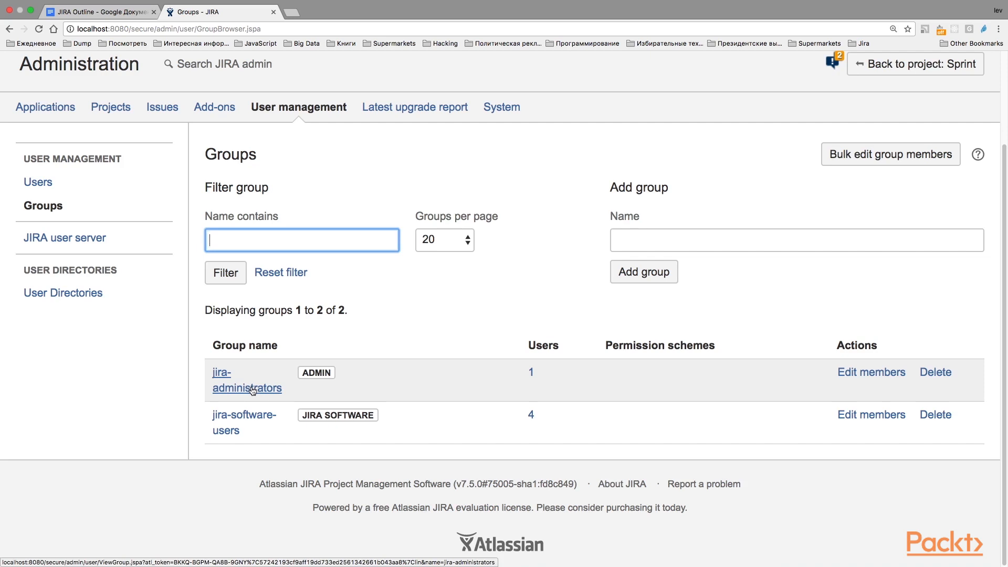
{"action": "mouse_move", "coordinate": [767, 392]}
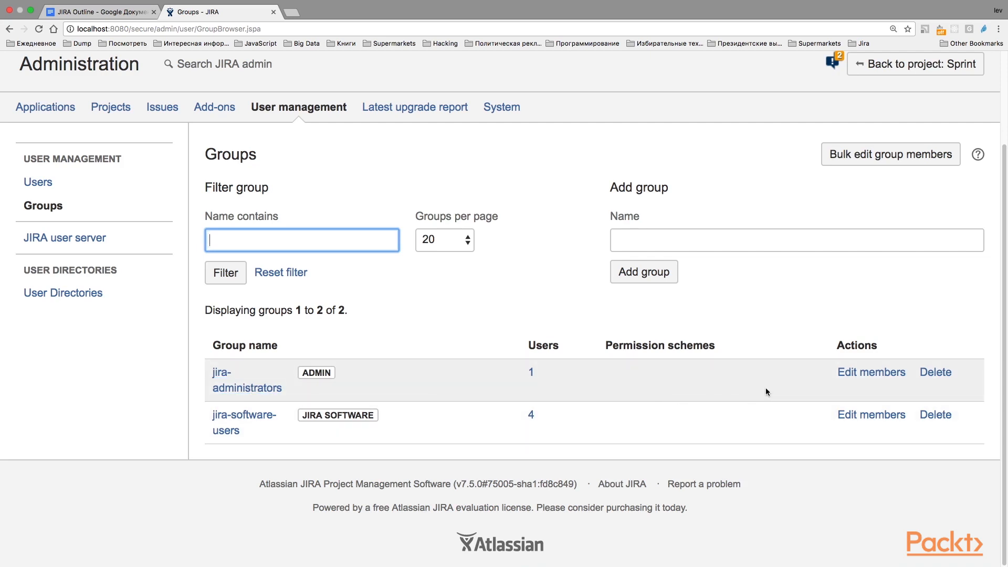
{"action": "mouse_move", "coordinate": [656, 380]}
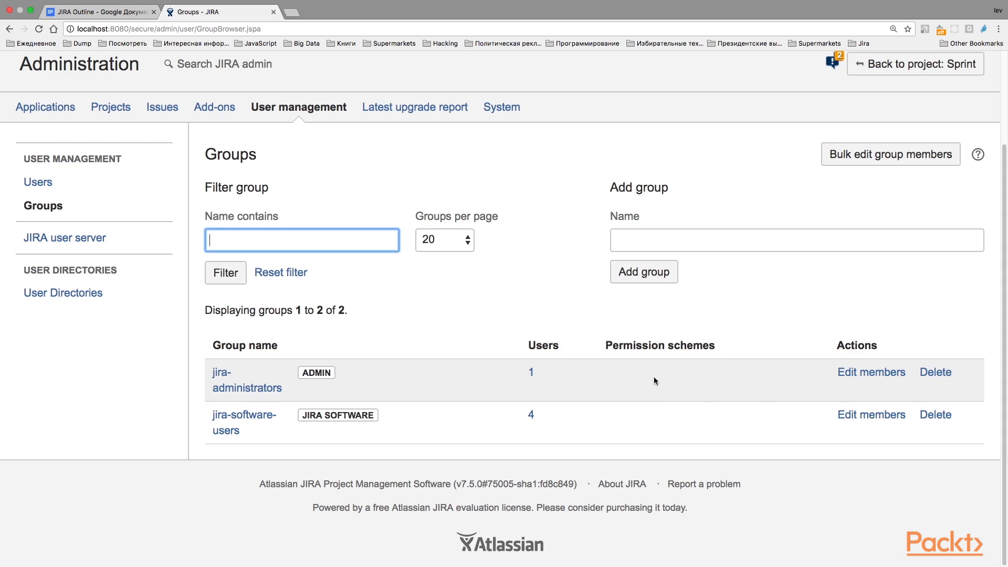
{"action": "mouse_move", "coordinate": [566, 381]}
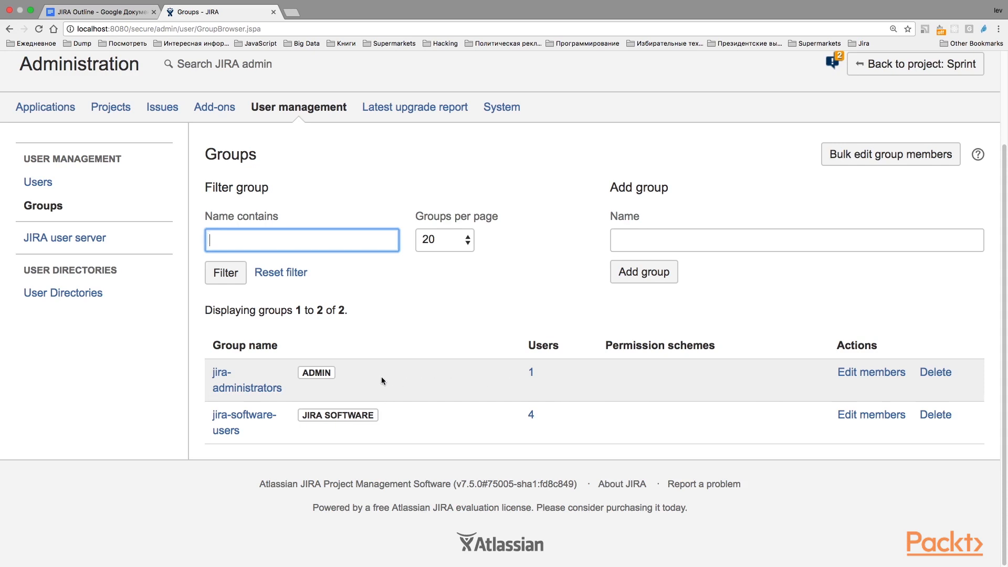
{"action": "mouse_move", "coordinate": [381, 408]}
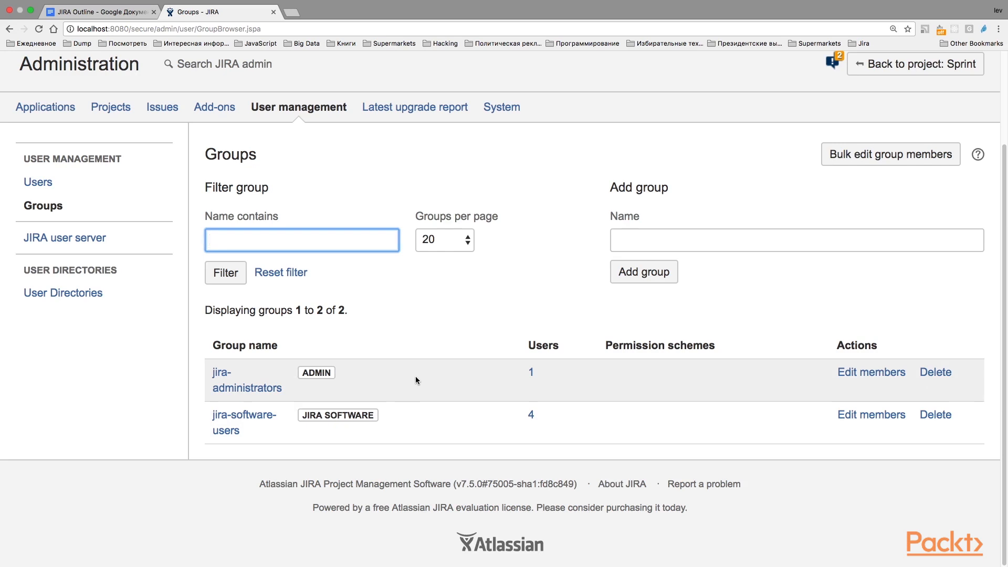
{"action": "mouse_move", "coordinate": [382, 385]}
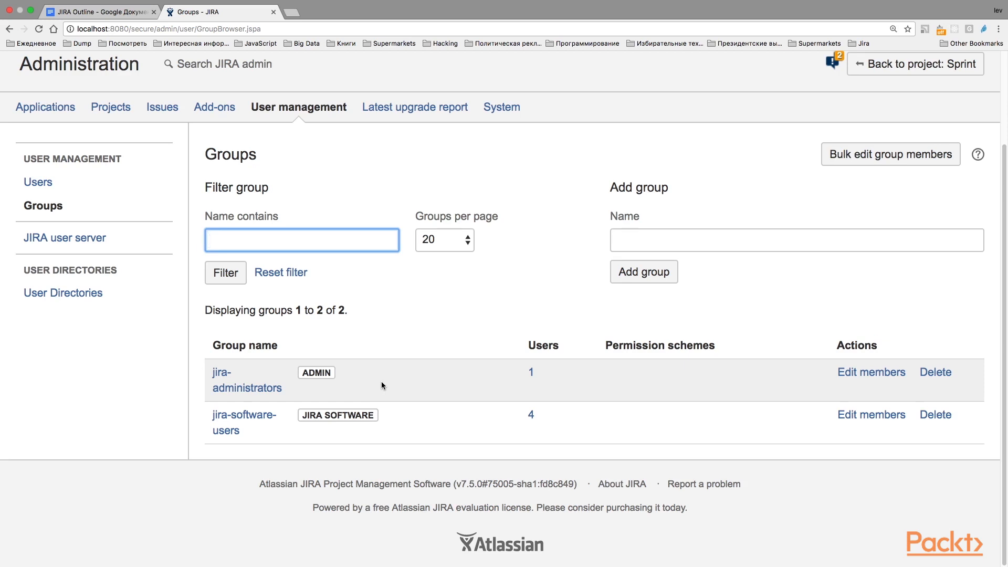
{"action": "mouse_move", "coordinate": [275, 377]}
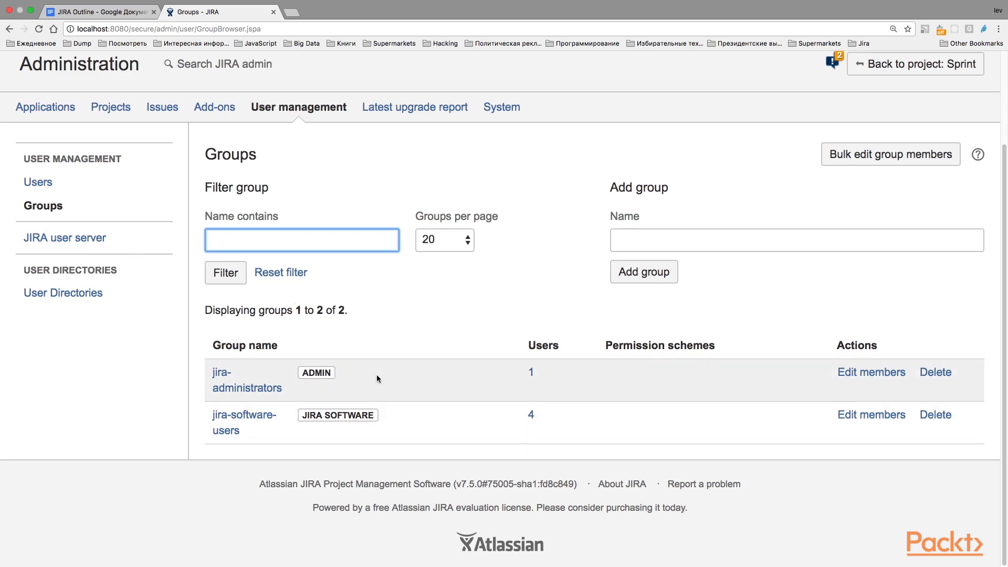
{"action": "mouse_move", "coordinate": [374, 382]}
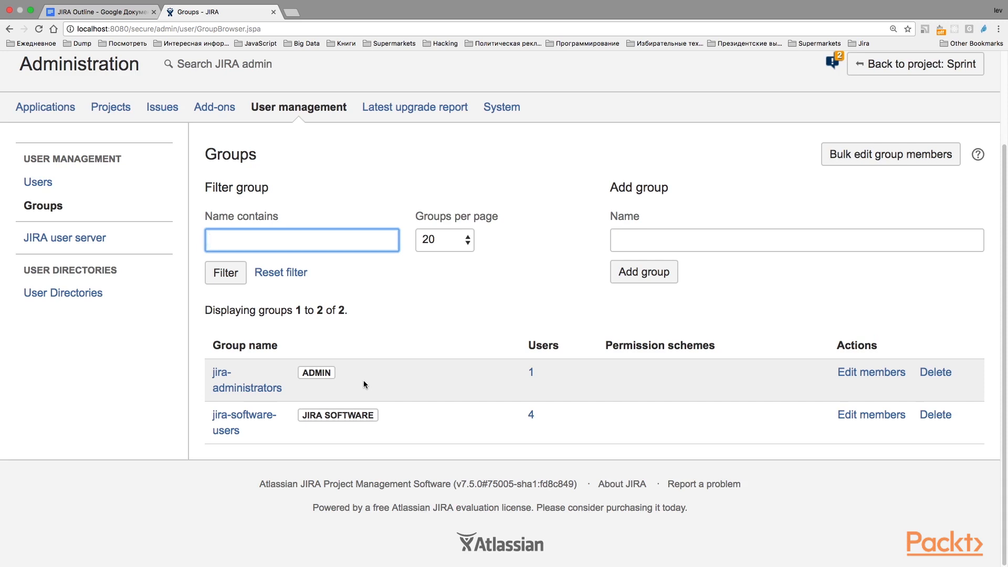
{"action": "mouse_move", "coordinate": [247, 428]}
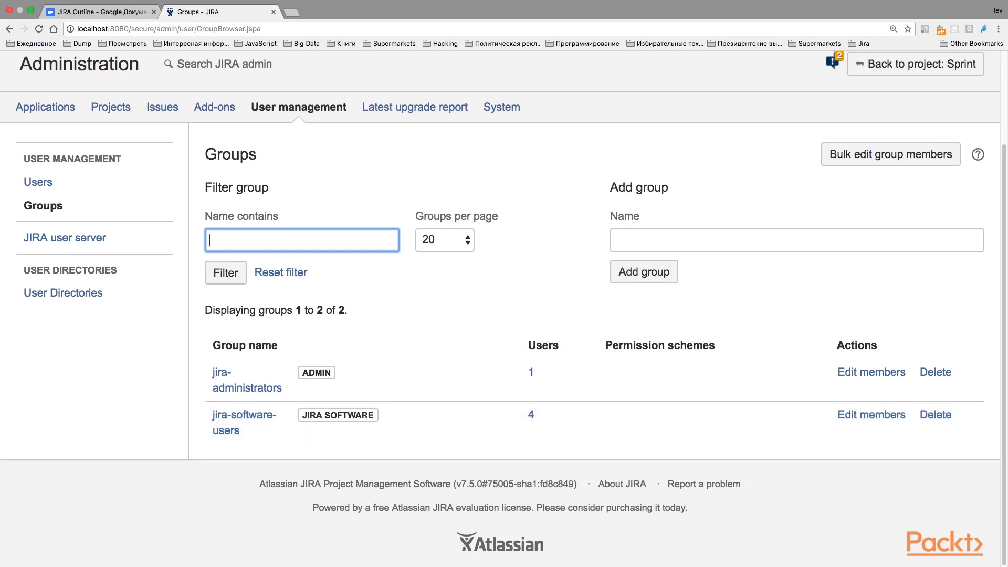
{"action": "mouse_move", "coordinate": [439, 436]}
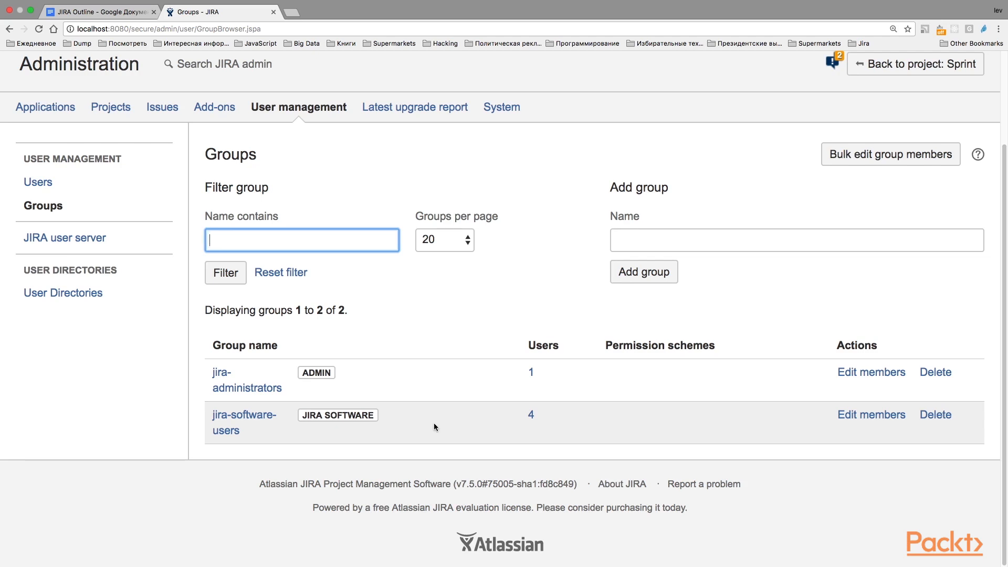
{"action": "mouse_move", "coordinate": [446, 444]}
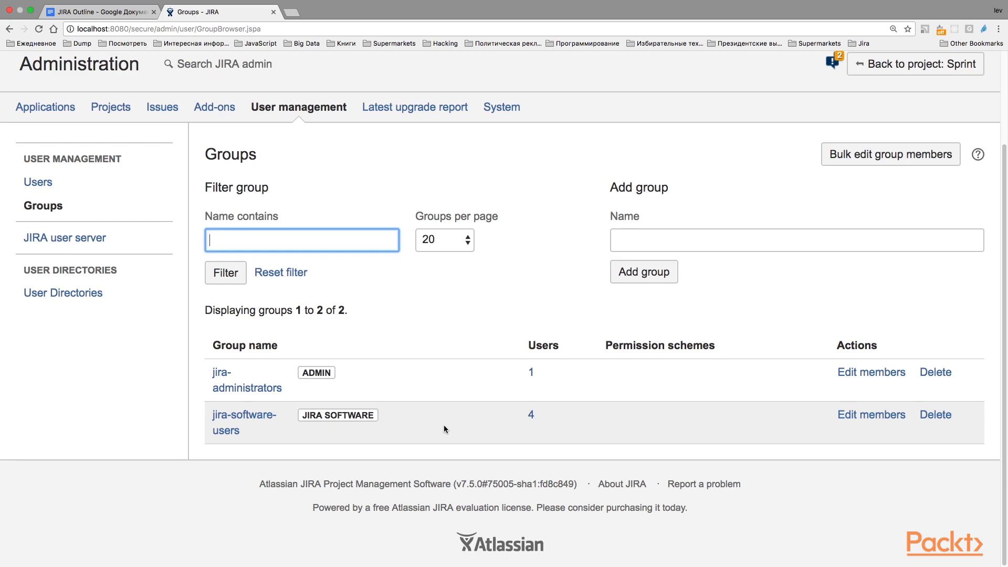
{"action": "mouse_move", "coordinate": [448, 433]}
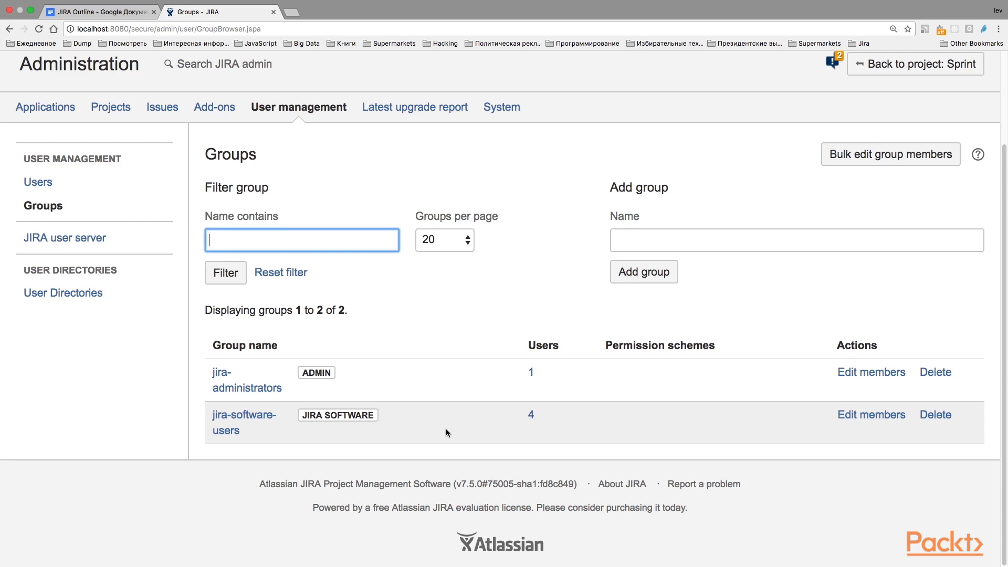
{"action": "mouse_move", "coordinate": [567, 431]}
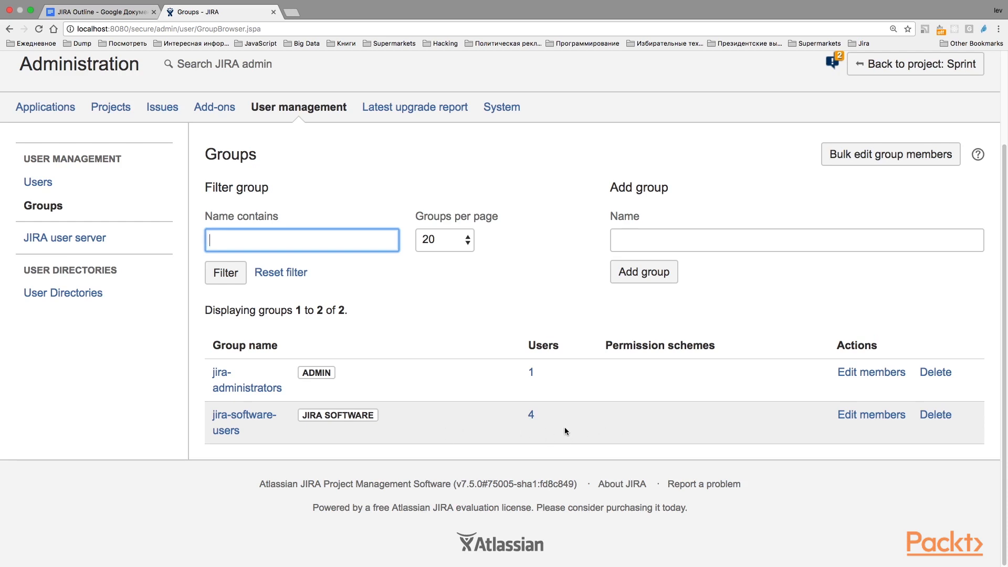
{"action": "mouse_move", "coordinate": [562, 447]}
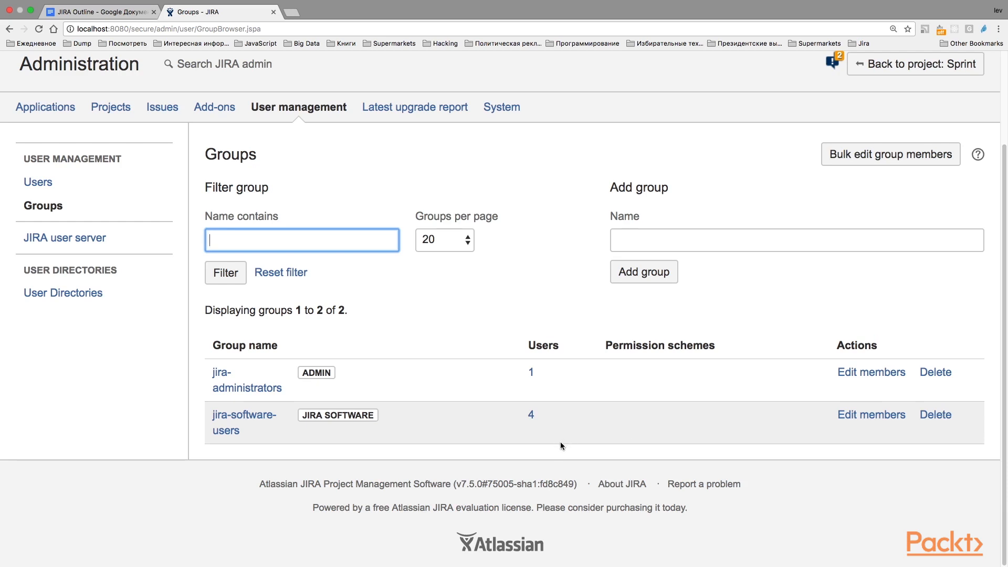
{"action": "mouse_move", "coordinate": [305, 437]}
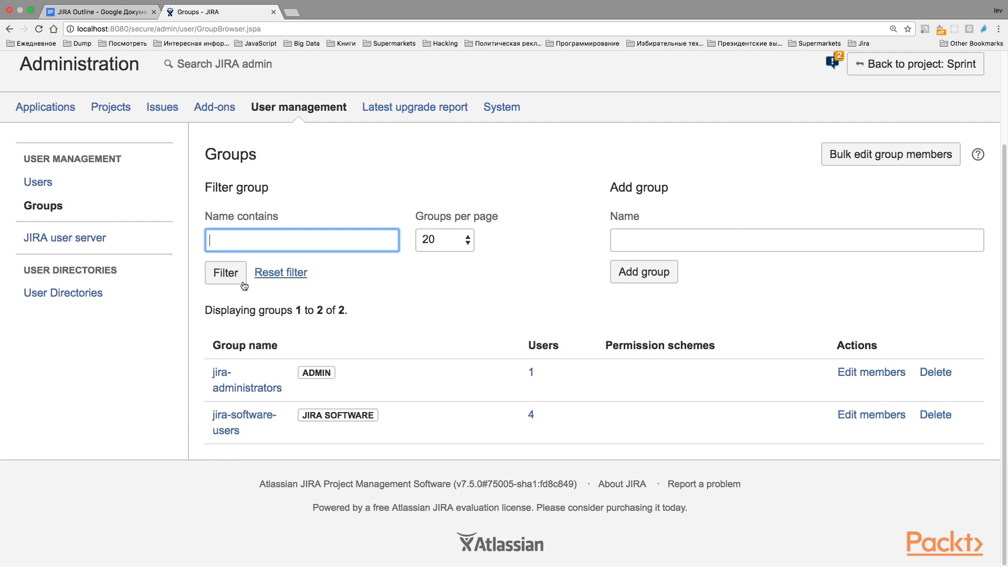
{"action": "mouse_move", "coordinate": [844, 313]}
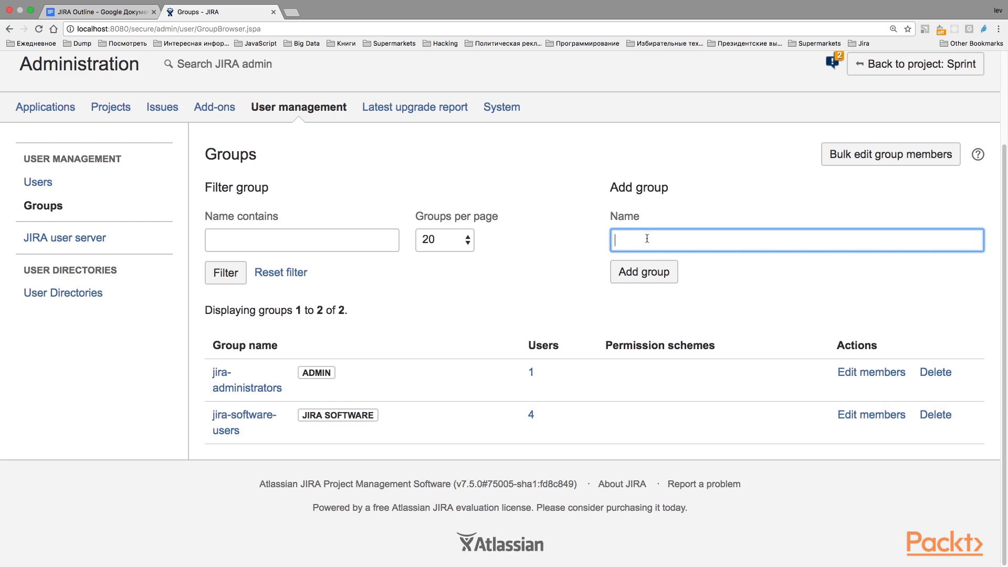
Step: Add a group named 'Developers' and check it appears in the list
{"action": "type", "text": "Developers"}
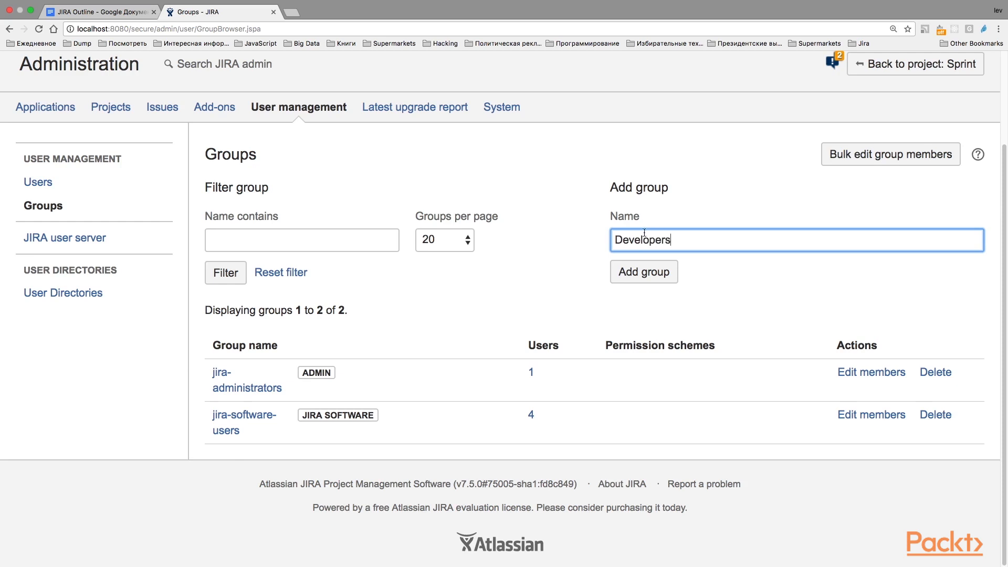
{"action": "left_click", "coordinate": [644, 272]}
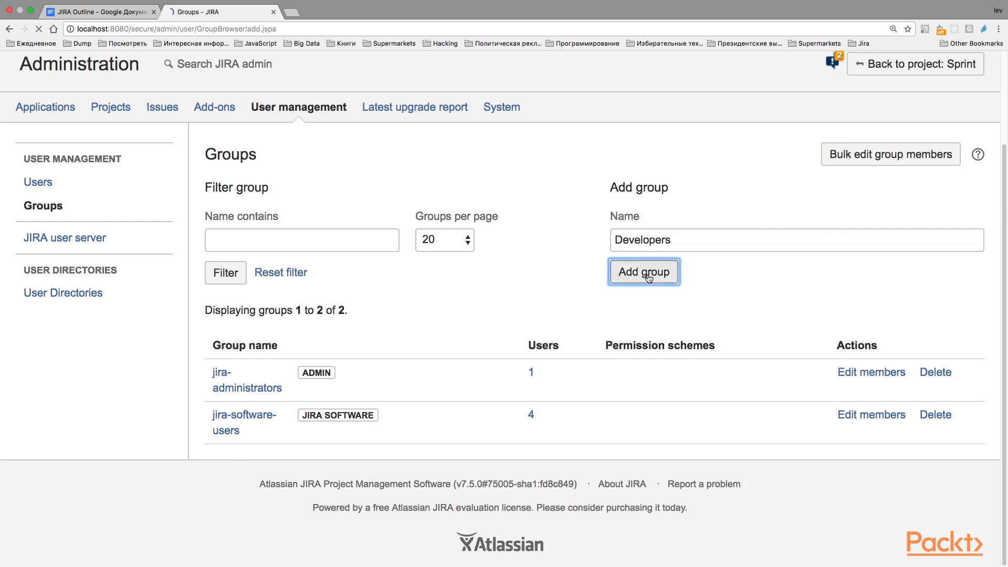
{"action": "left_click", "coordinate": [644, 271]}
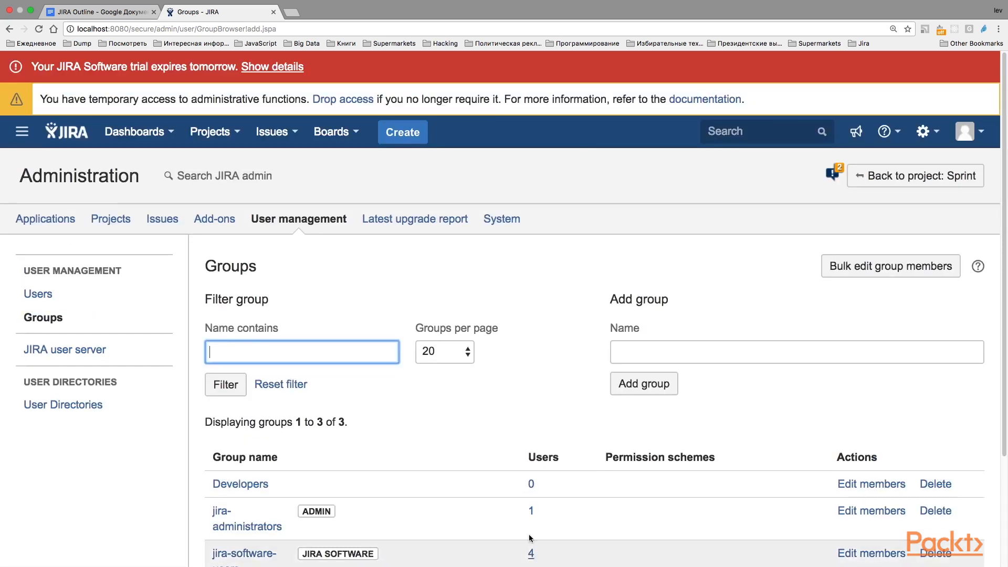
{"action": "scroll", "scroll_direction": "down", "scroll_amount": 3}
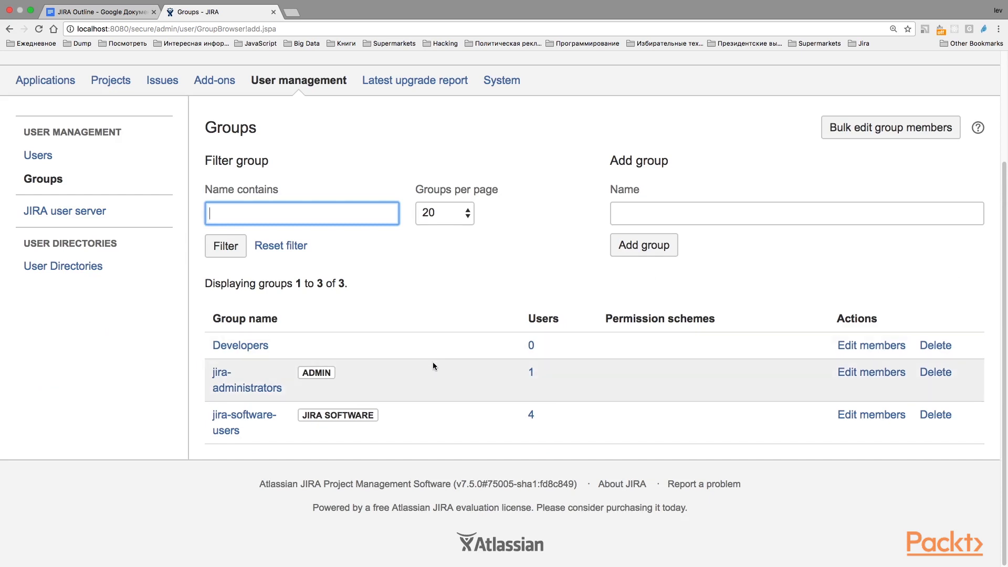
{"action": "mouse_move", "coordinate": [430, 366]}
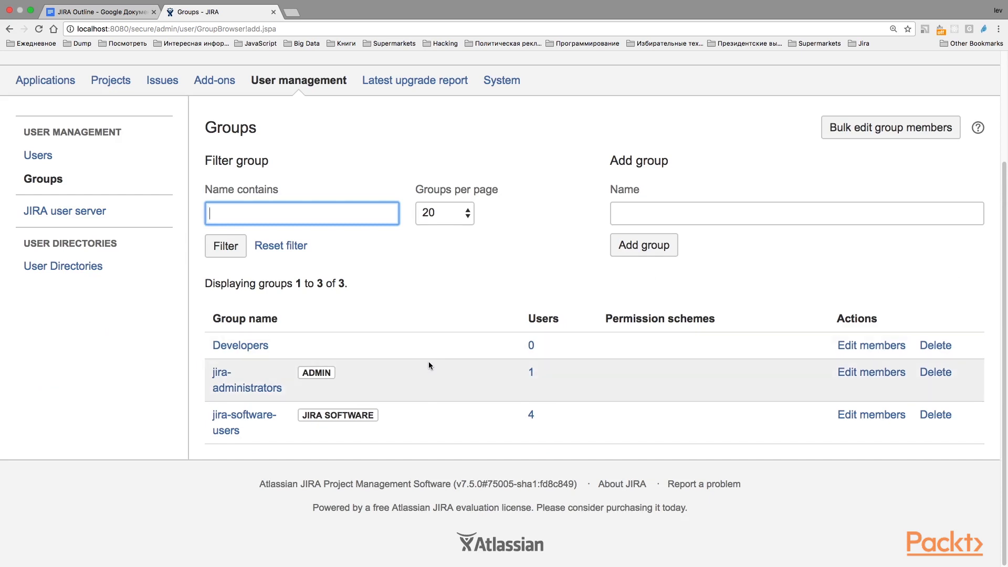
{"action": "mouse_move", "coordinate": [433, 368]}
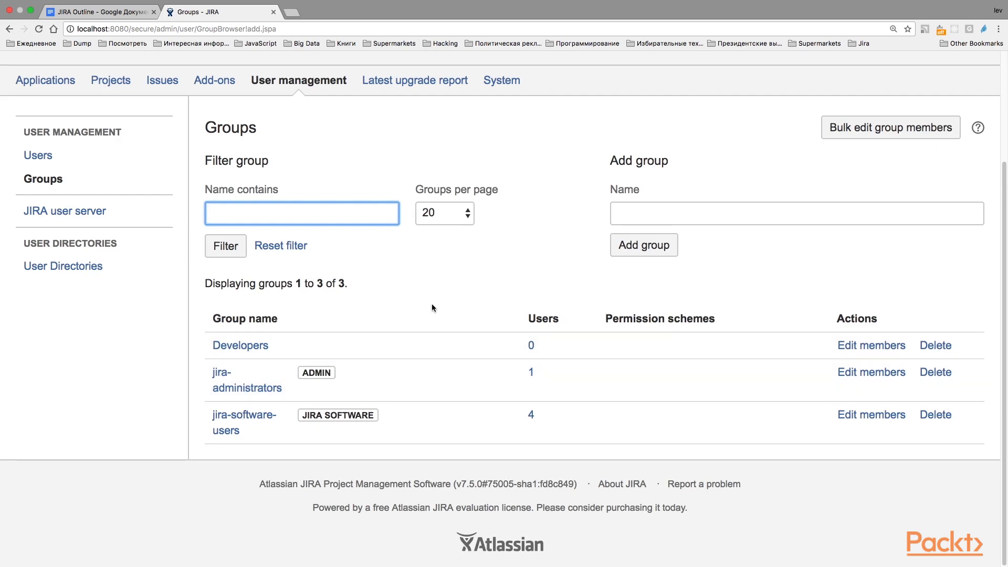
{"action": "mouse_move", "coordinate": [435, 330]}
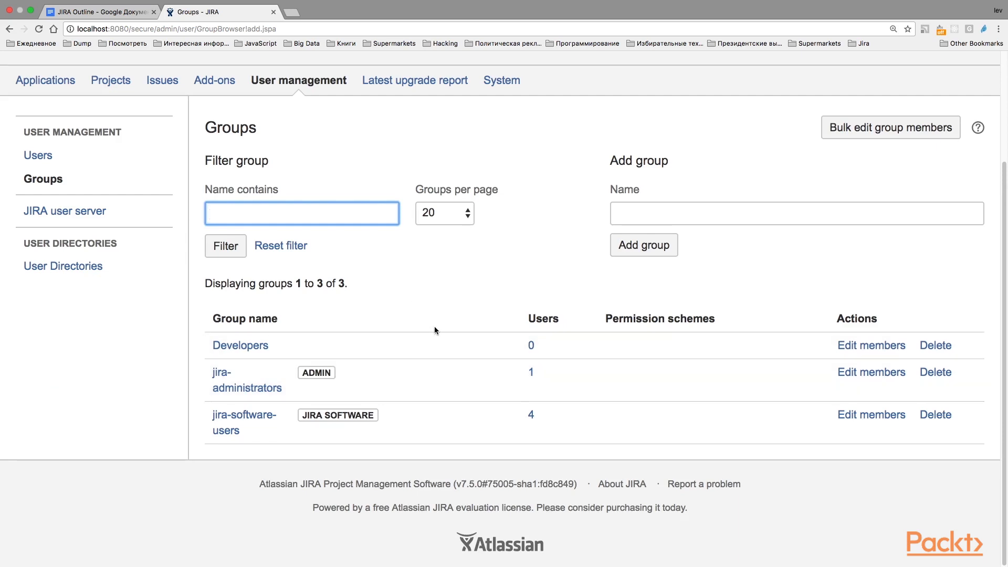
{"action": "mouse_move", "coordinate": [442, 293]}
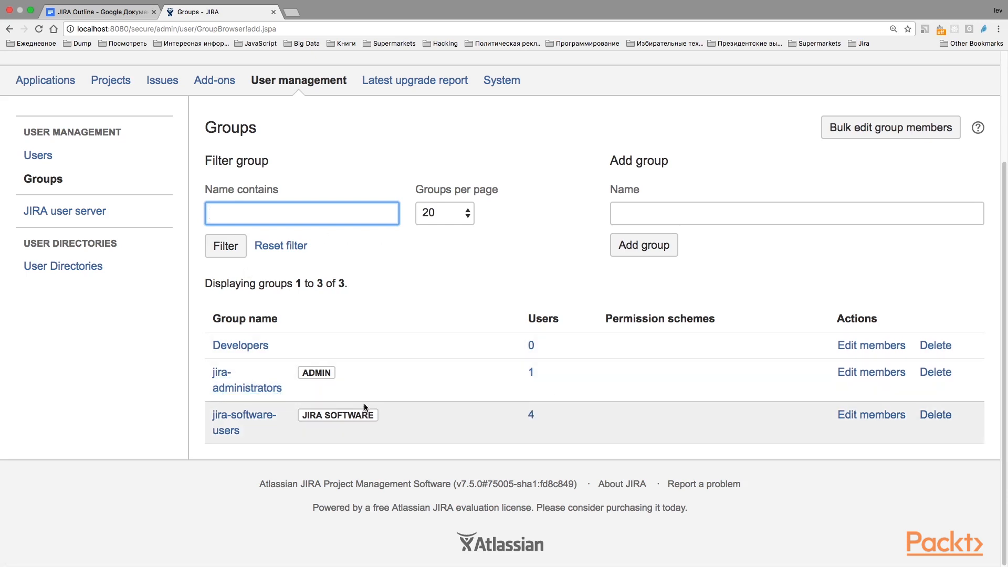
{"action": "mouse_move", "coordinate": [279, 347]}
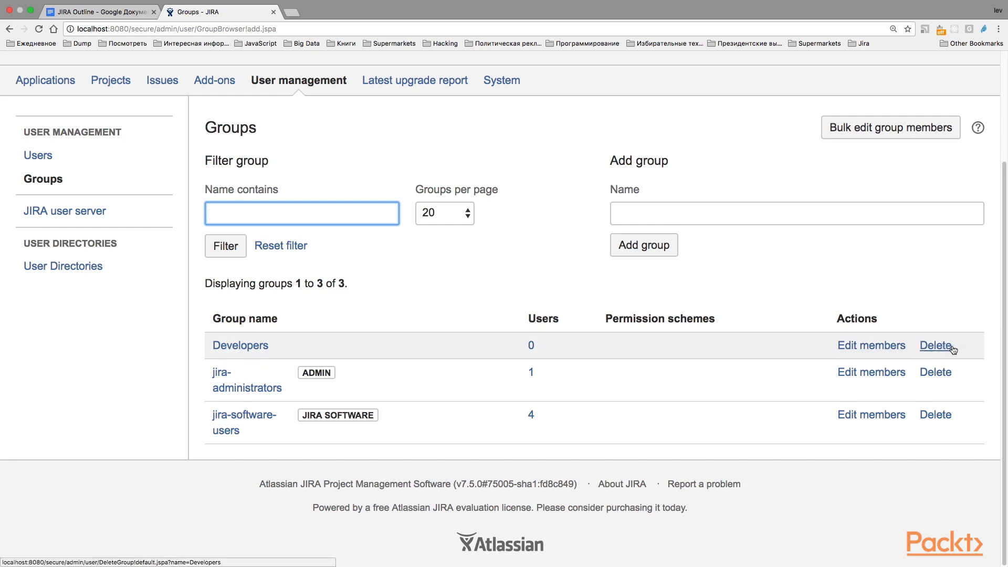
Step: Delete the Developers group and confirm the deletion
{"action": "left_click", "coordinate": [936, 345]}
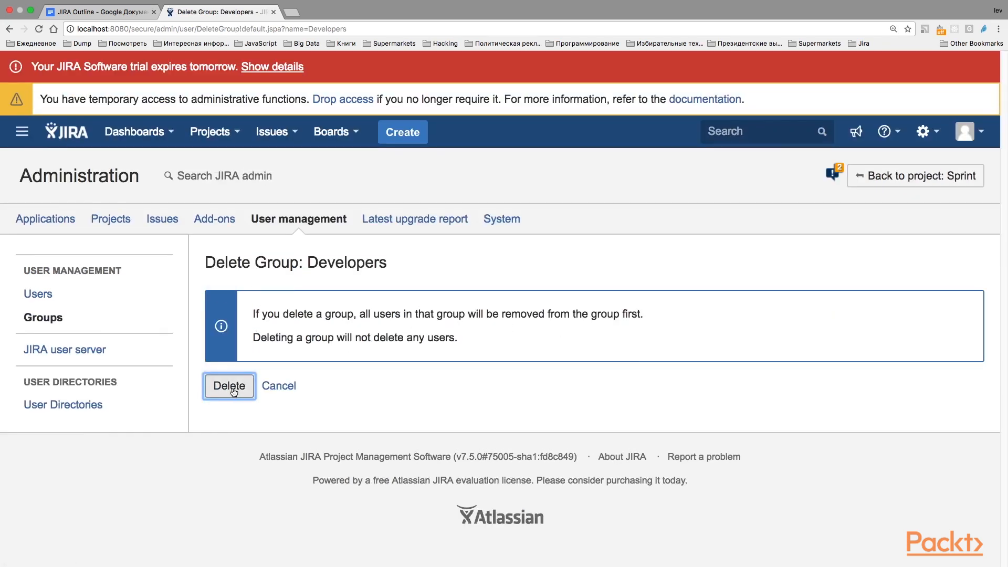
{"action": "left_click", "coordinate": [229, 386]}
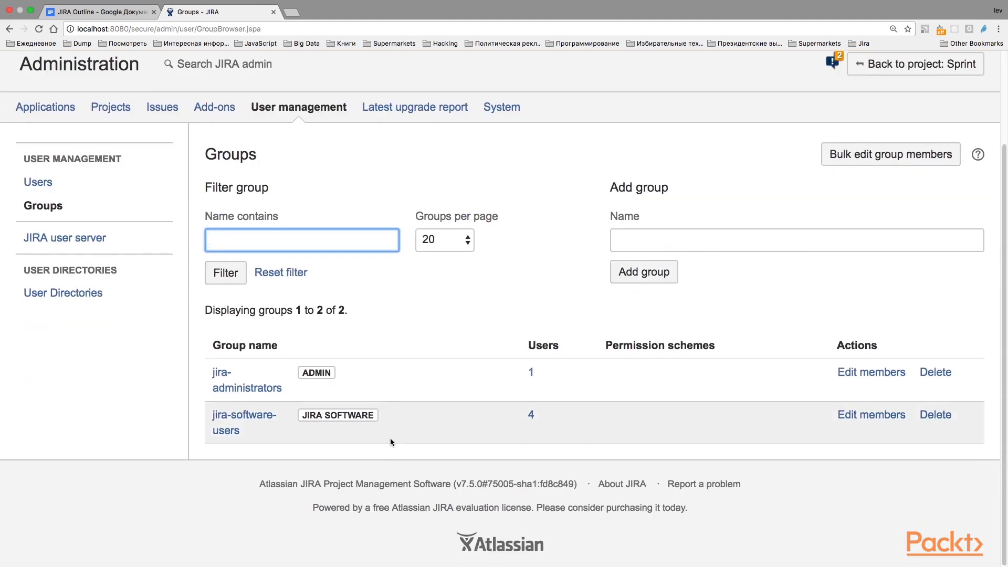
{"action": "mouse_move", "coordinate": [371, 439]}
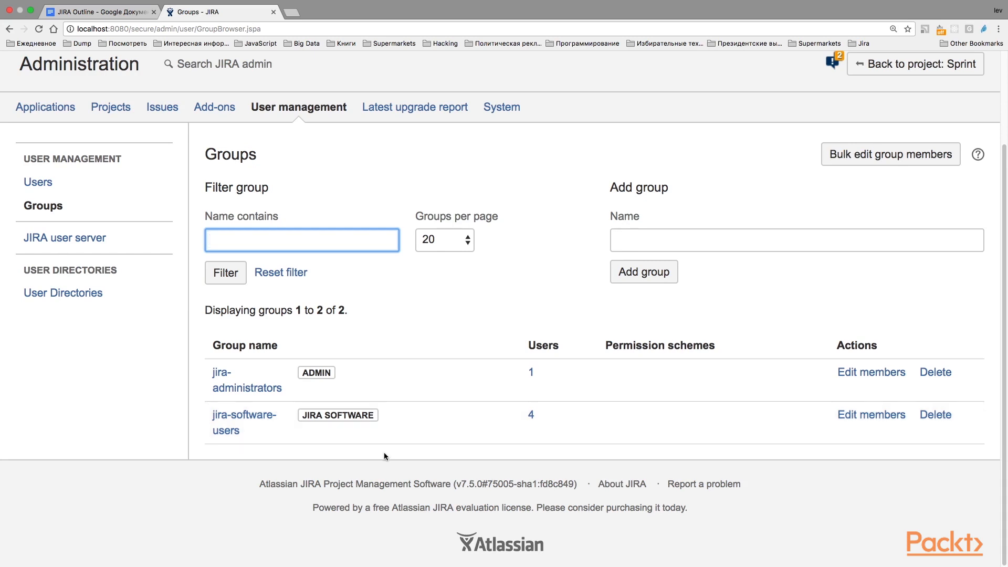
{"action": "mouse_move", "coordinate": [381, 430]}
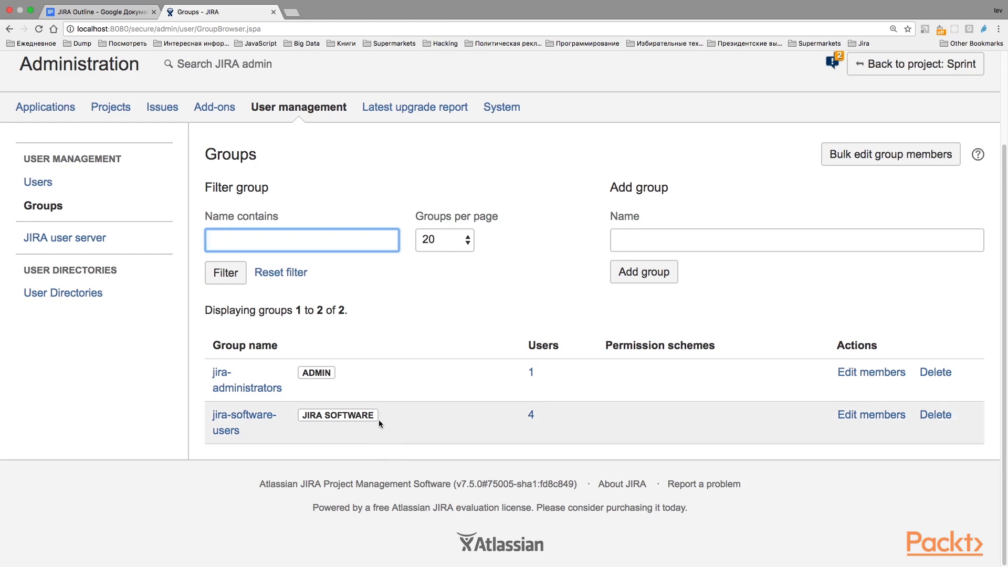
{"action": "mouse_move", "coordinate": [346, 380]}
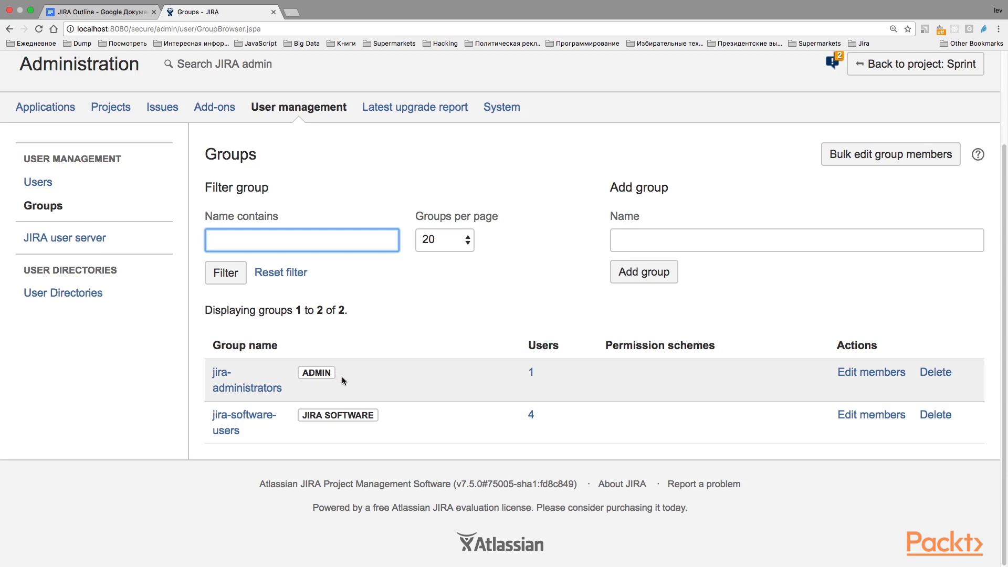
{"action": "mouse_move", "coordinate": [347, 376]}
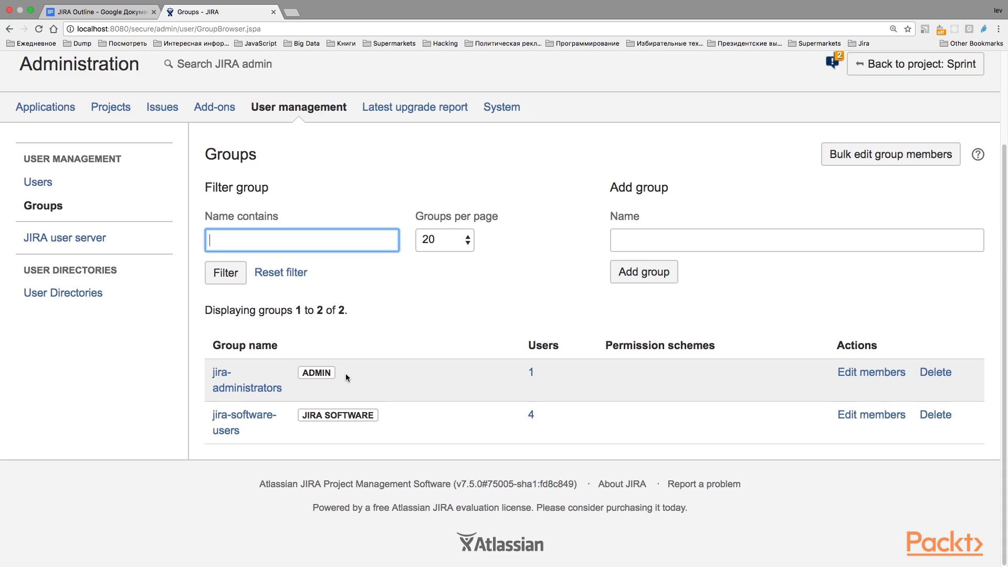
{"action": "mouse_move", "coordinate": [360, 372]}
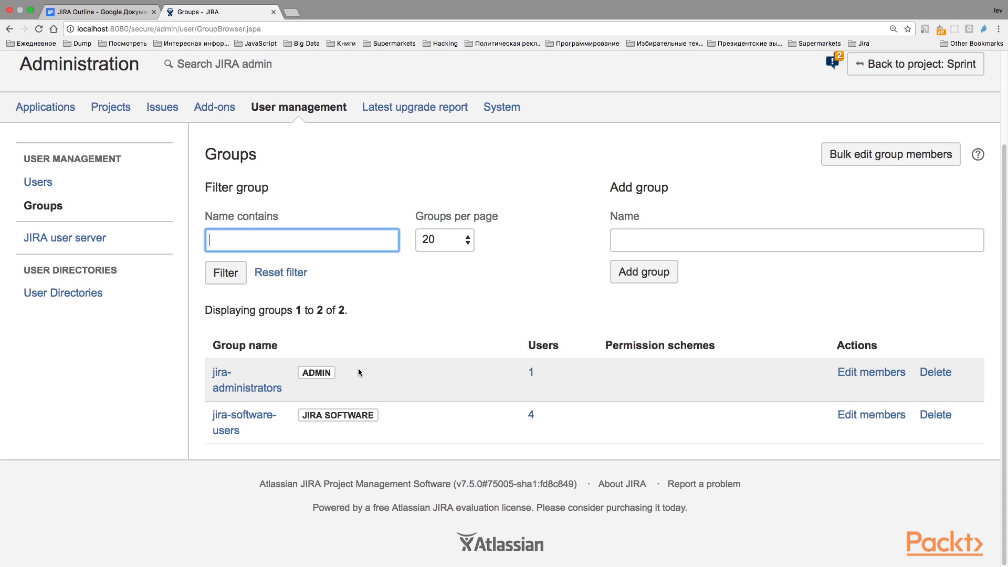
{"action": "type", "text": "D"}
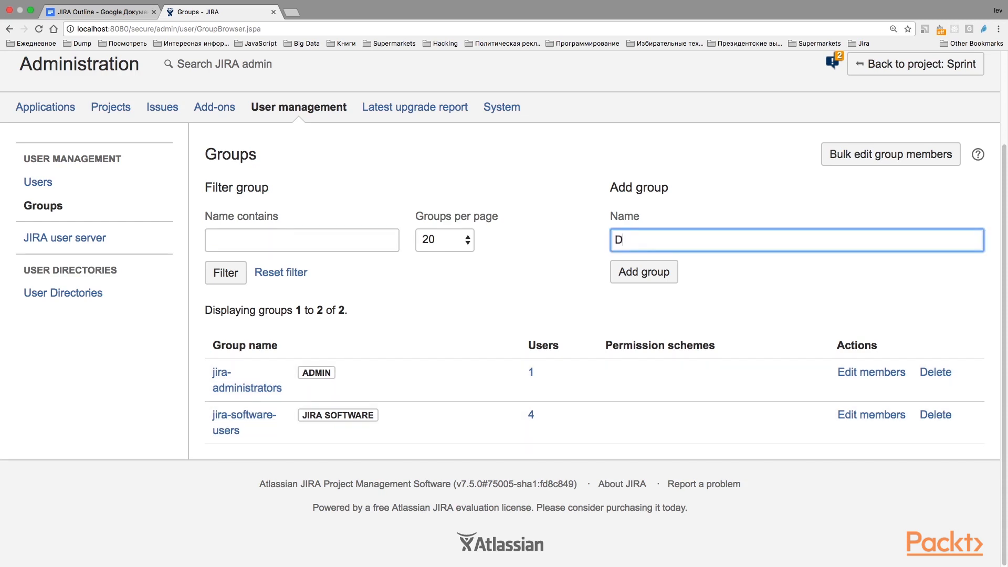
{"action": "left_click", "coordinate": [644, 272]}
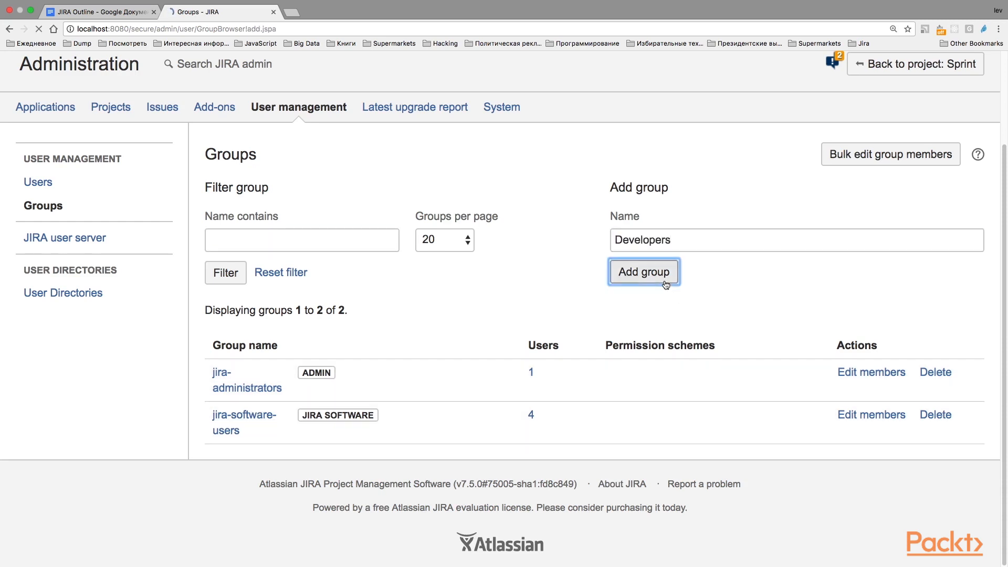
{"action": "left_click", "coordinate": [644, 271]}
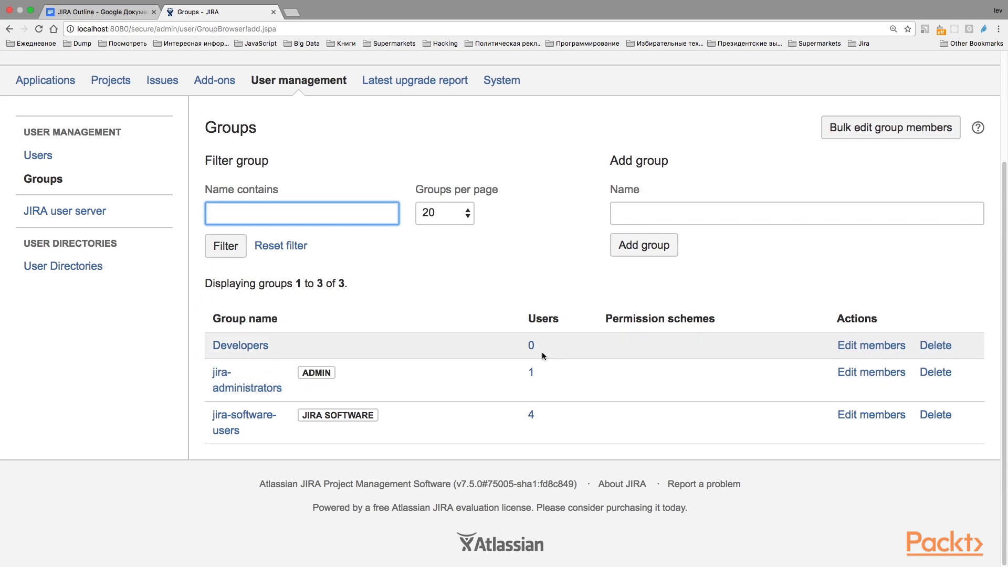
{"action": "mouse_move", "coordinate": [271, 345]}
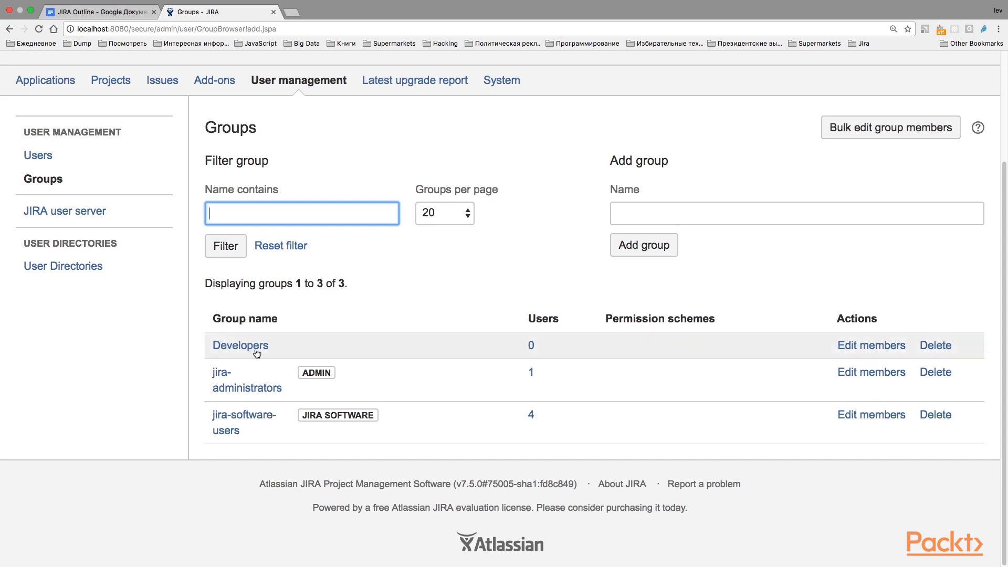
{"action": "mouse_move", "coordinate": [254, 351]}
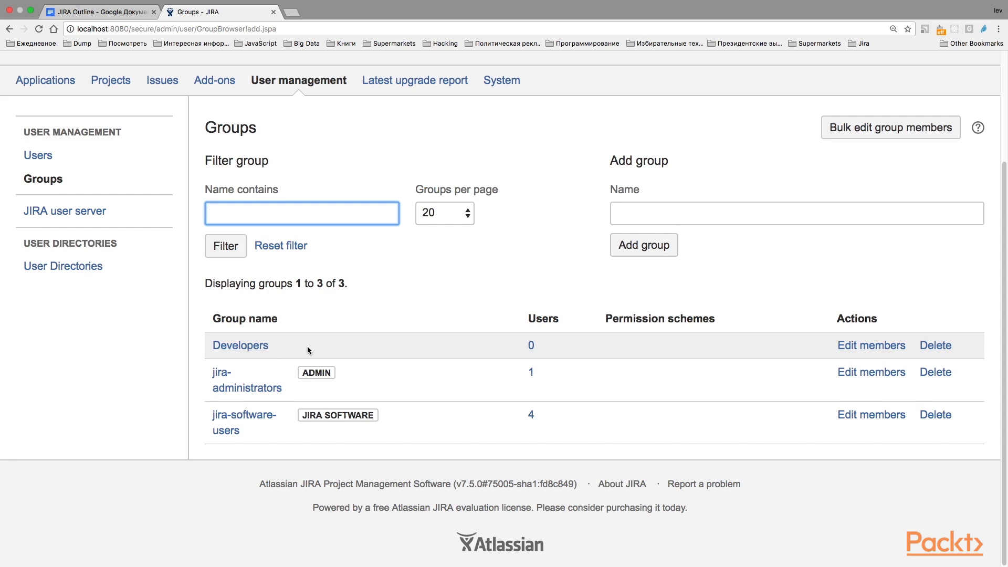
{"action": "mouse_move", "coordinate": [246, 350]}
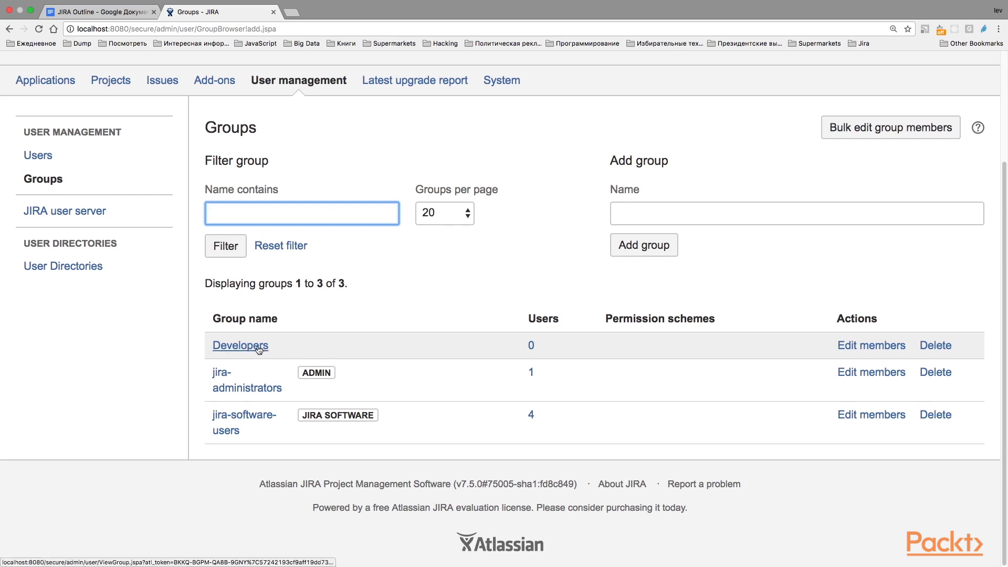
{"action": "mouse_move", "coordinate": [363, 232]}
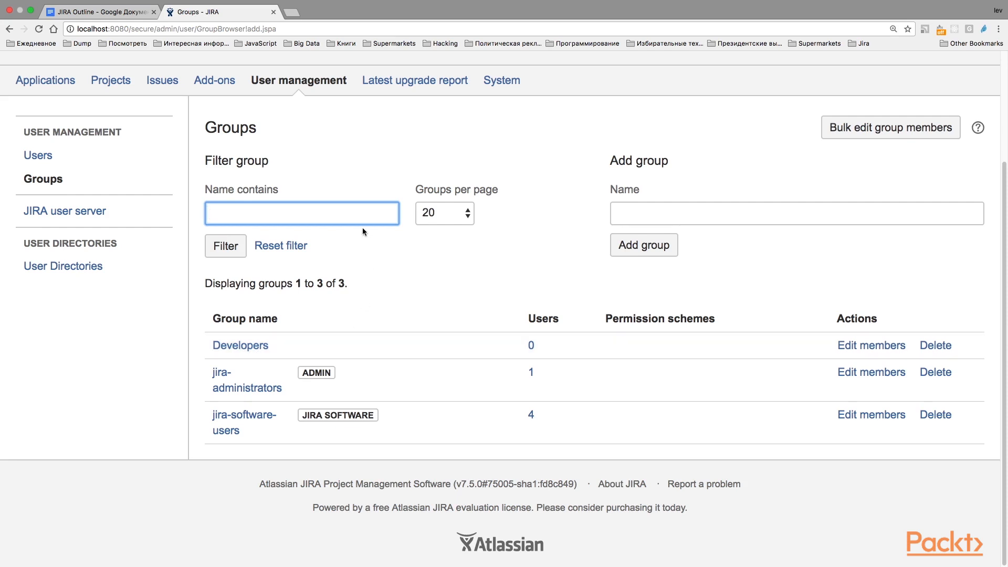
{"action": "mouse_move", "coordinate": [329, 329]}
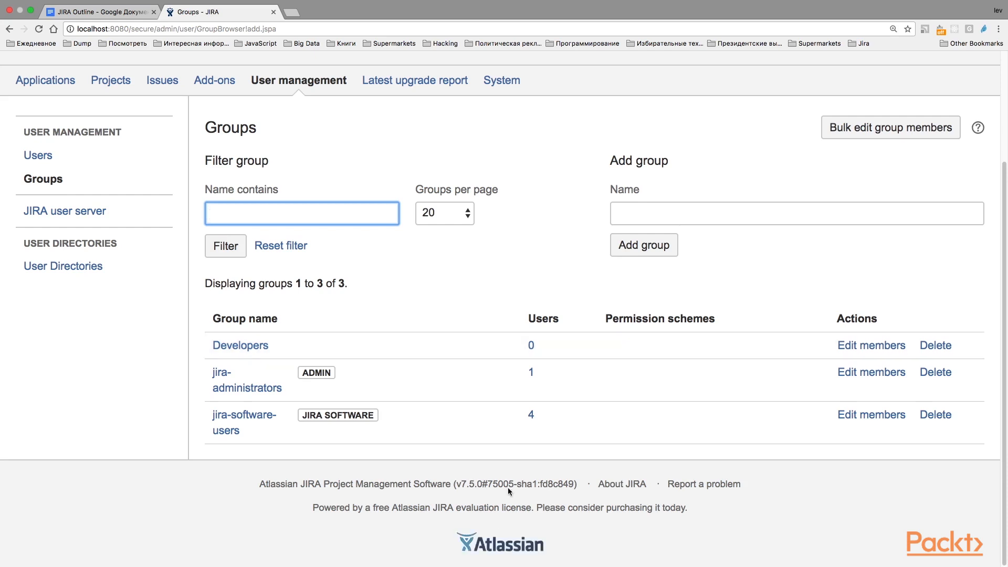
{"action": "mouse_move", "coordinate": [516, 368]}
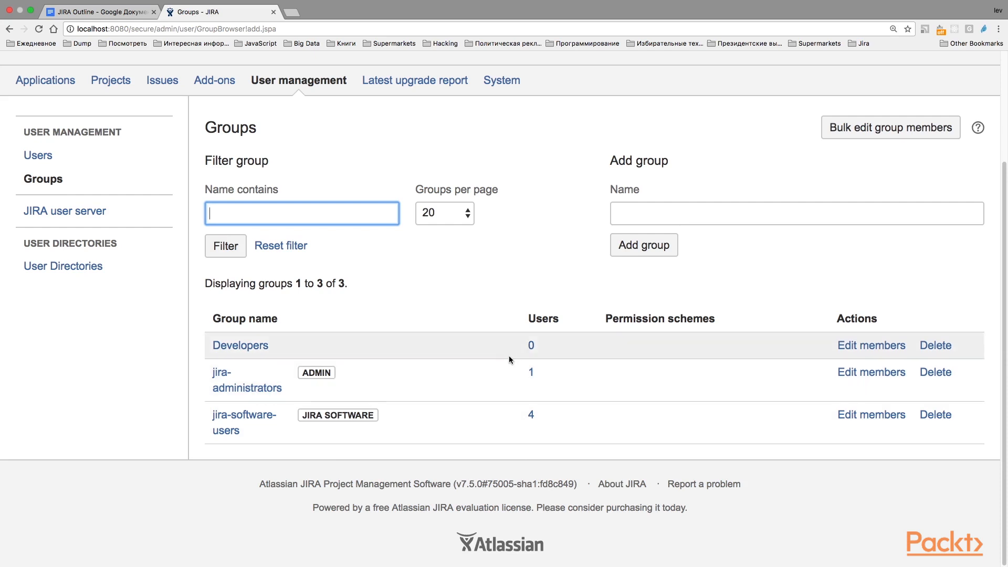
{"action": "mouse_move", "coordinate": [511, 350]}
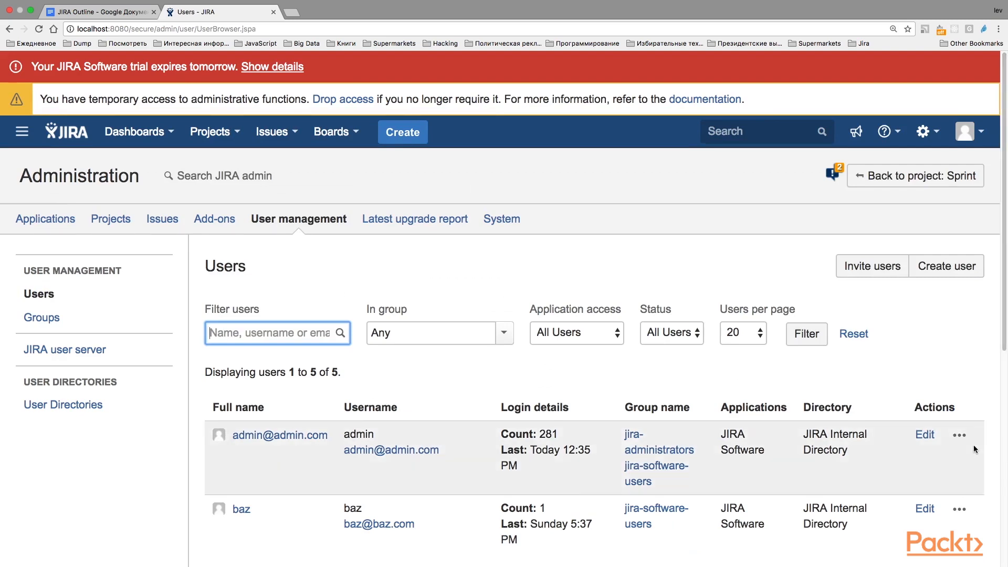
Step: Edit baz's user groups, select Developers and join it
{"action": "scroll", "scroll_direction": "down", "scroll_amount": 3}
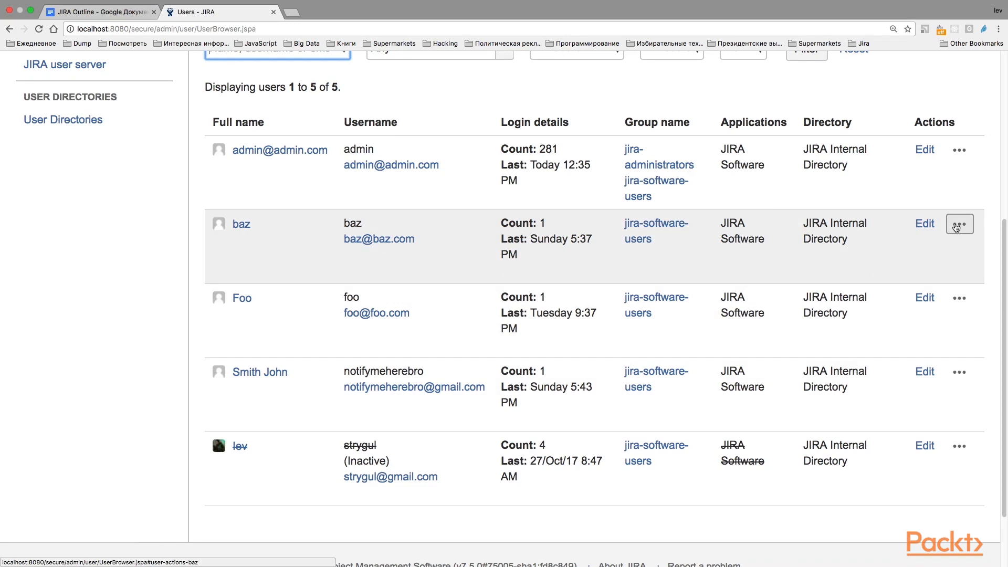
{"action": "left_click", "coordinate": [960, 224]}
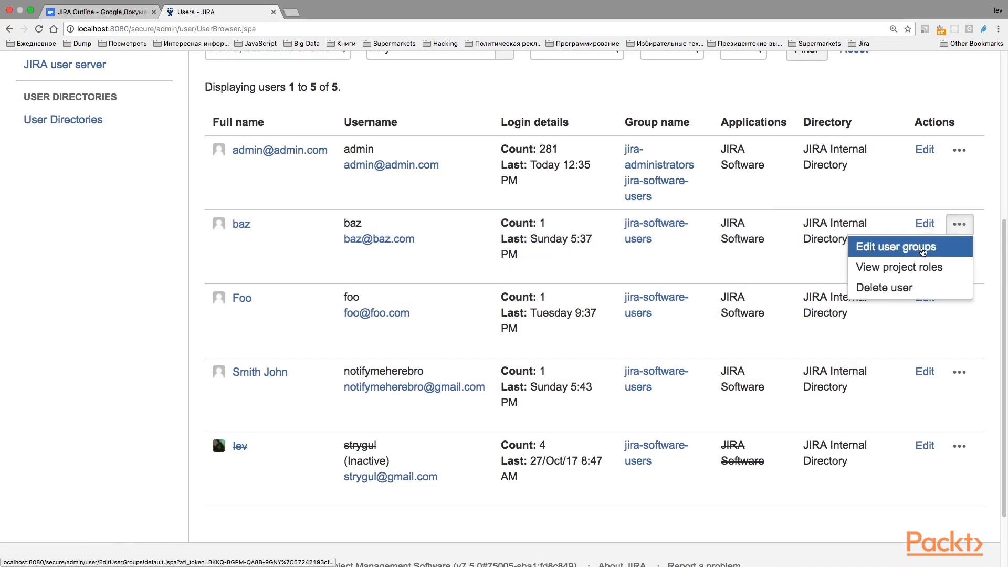
{"action": "left_click", "coordinate": [895, 247]}
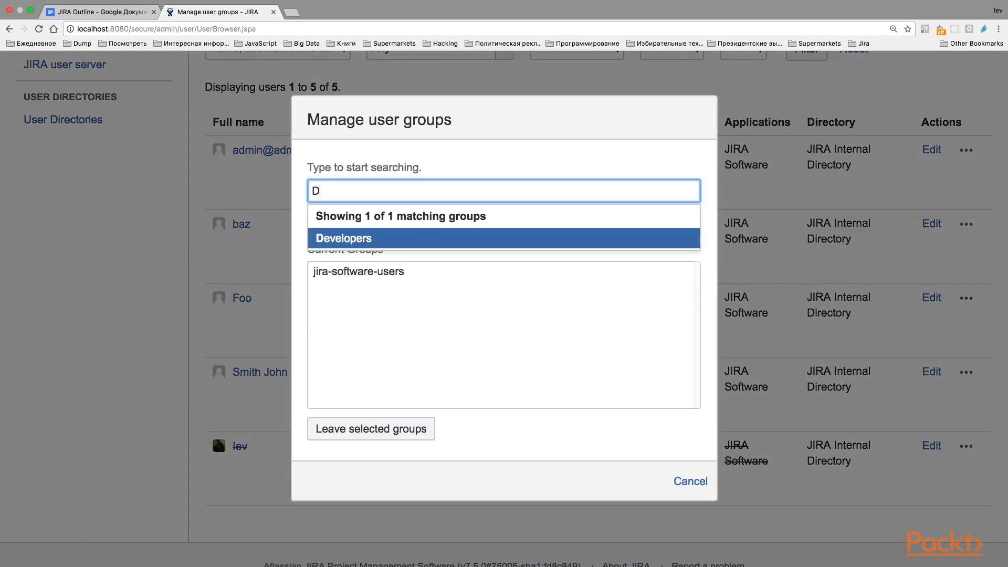
{"action": "left_click", "coordinate": [343, 238]}
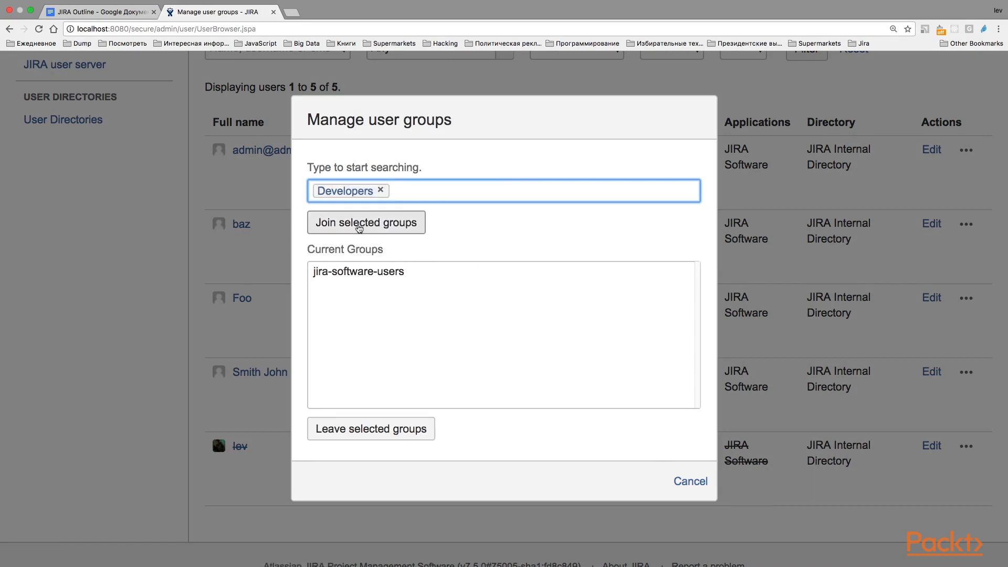
{"action": "left_click", "coordinate": [366, 223]}
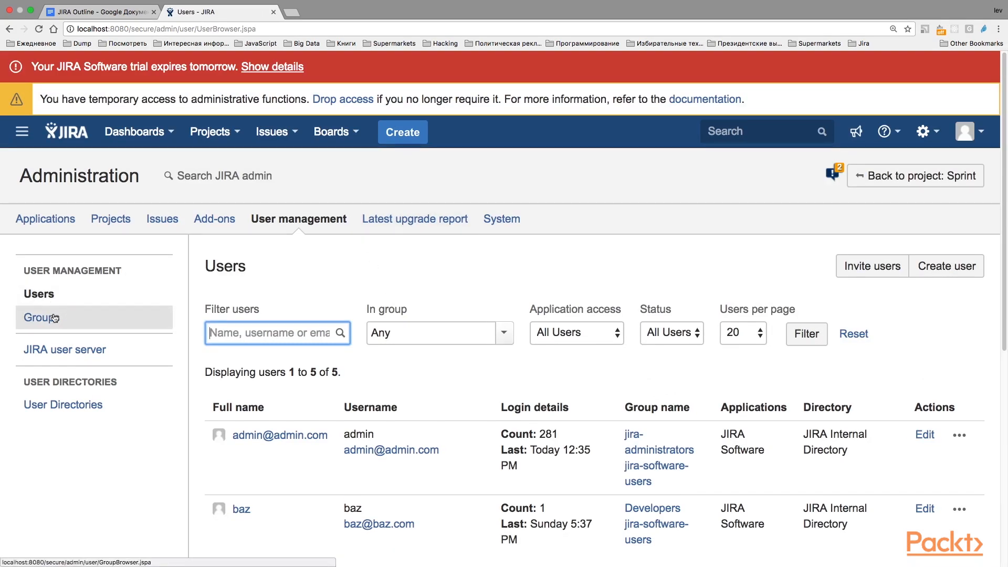
Step: Bulk-edit Developers members: try adding user bar, then add admin
{"action": "left_click", "coordinate": [38, 318]}
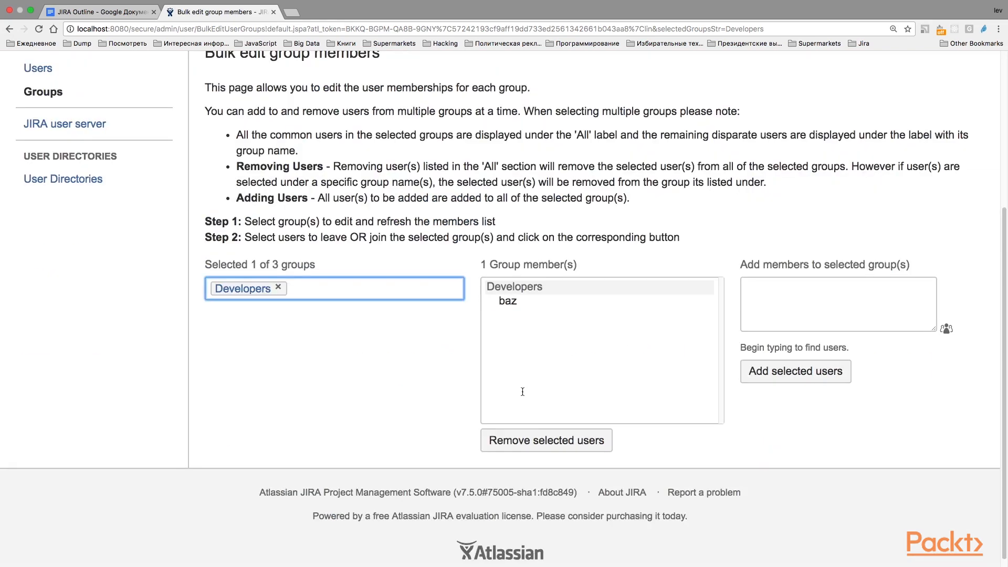
{"action": "mouse_move", "coordinate": [490, 235]}
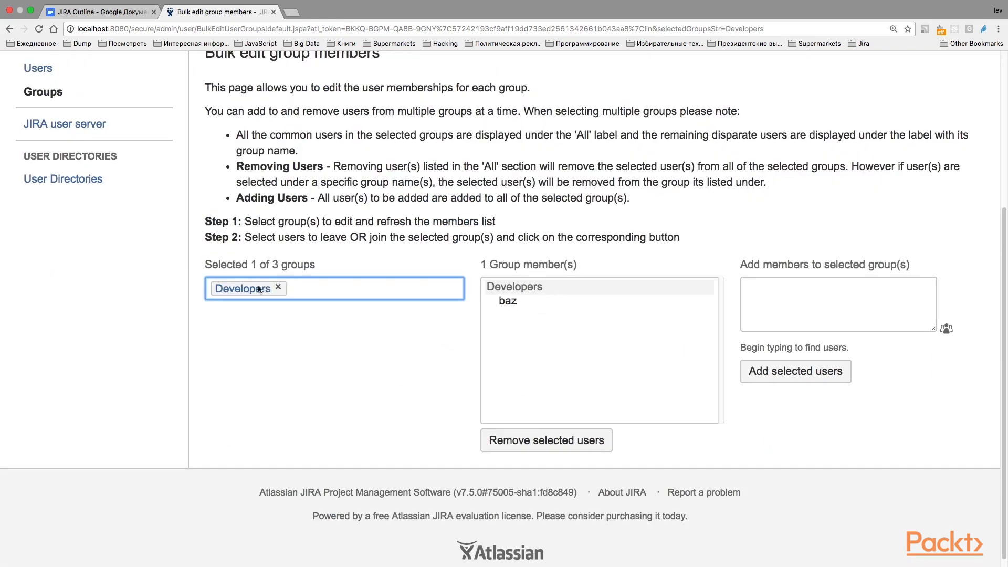
{"action": "mouse_move", "coordinate": [378, 256]}
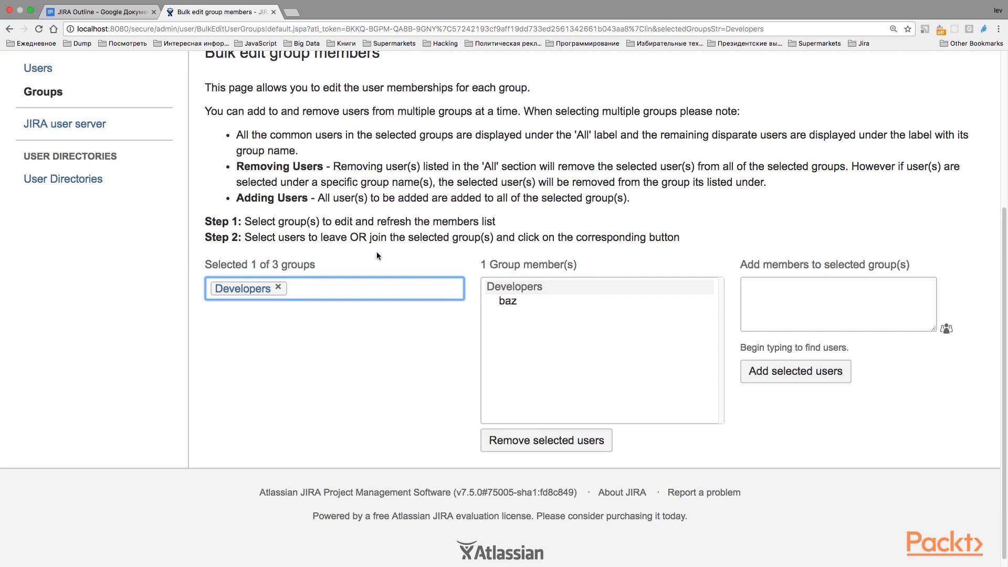
{"action": "left_click", "coordinate": [838, 303]}
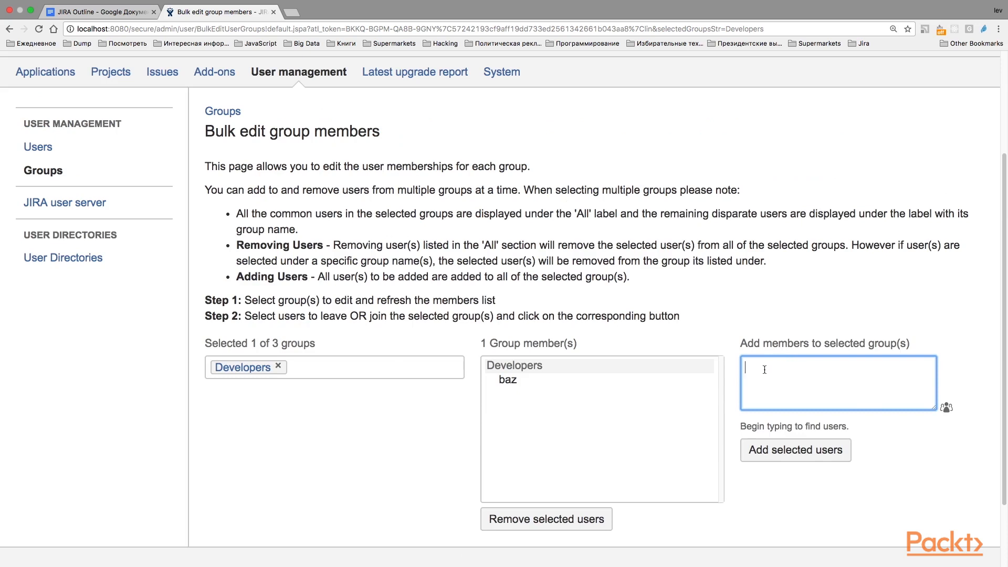
{"action": "type", "text": "bar"}
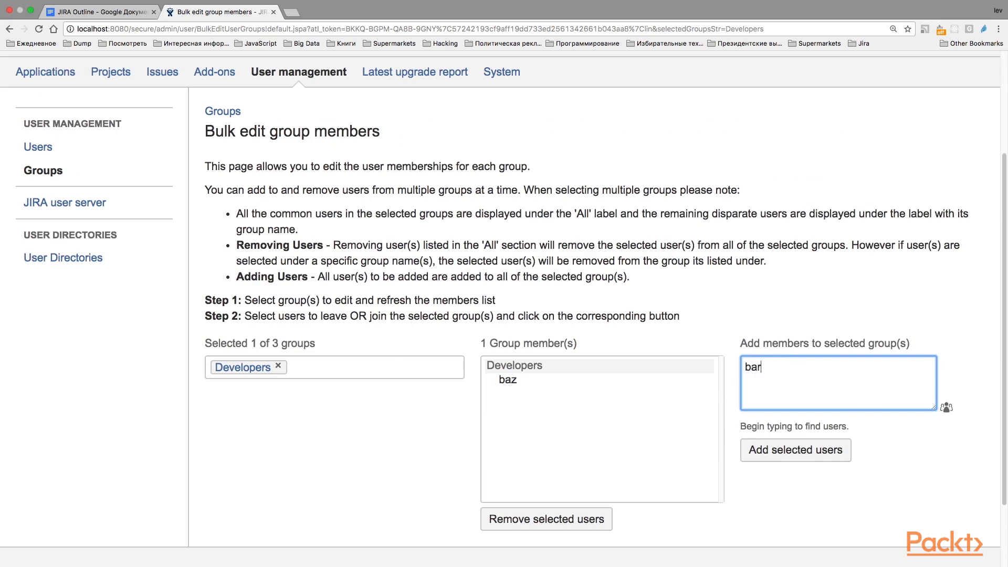
{"action": "left_click", "coordinate": [796, 450]}
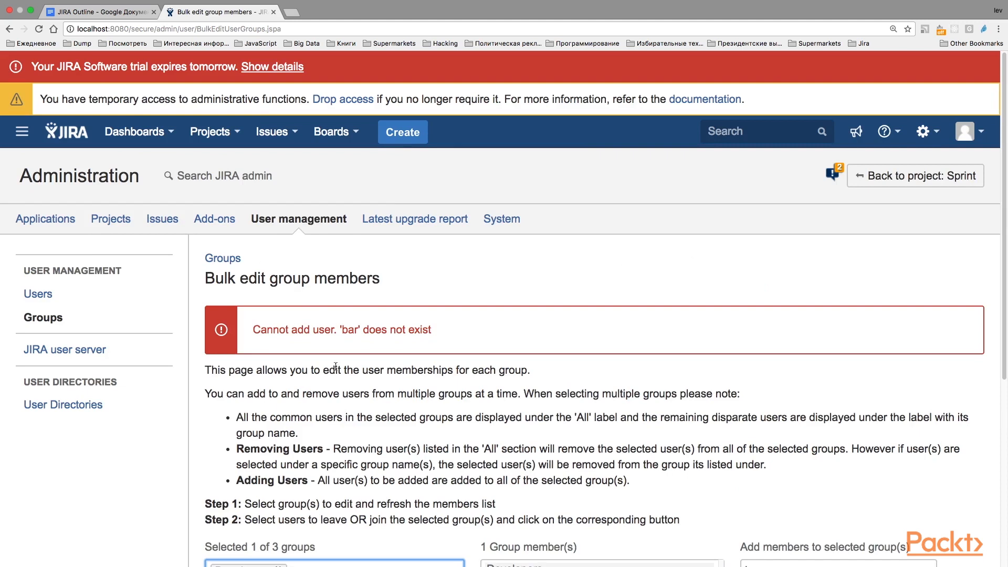
{"action": "mouse_move", "coordinate": [332, 341]}
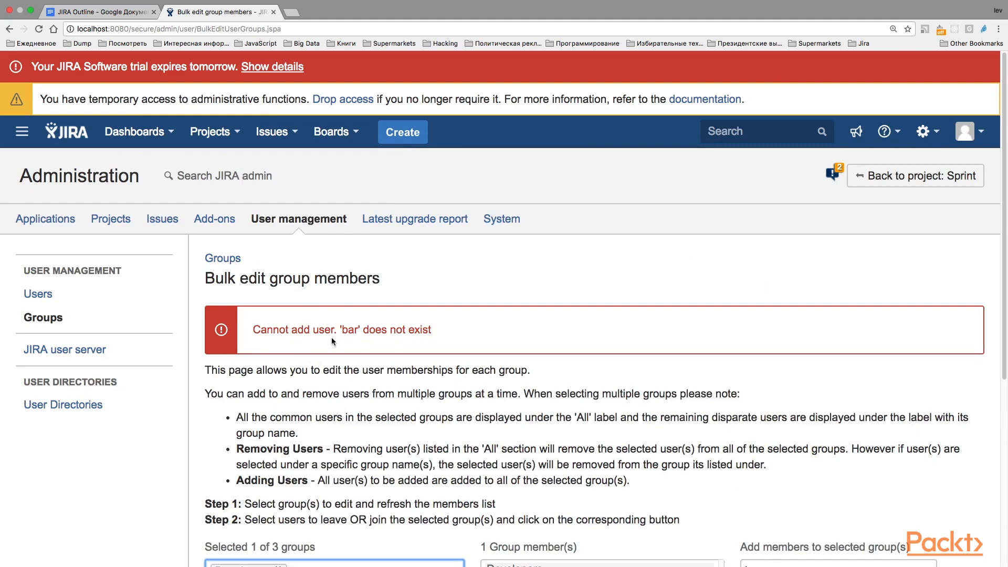
{"action": "mouse_move", "coordinate": [305, 348]}
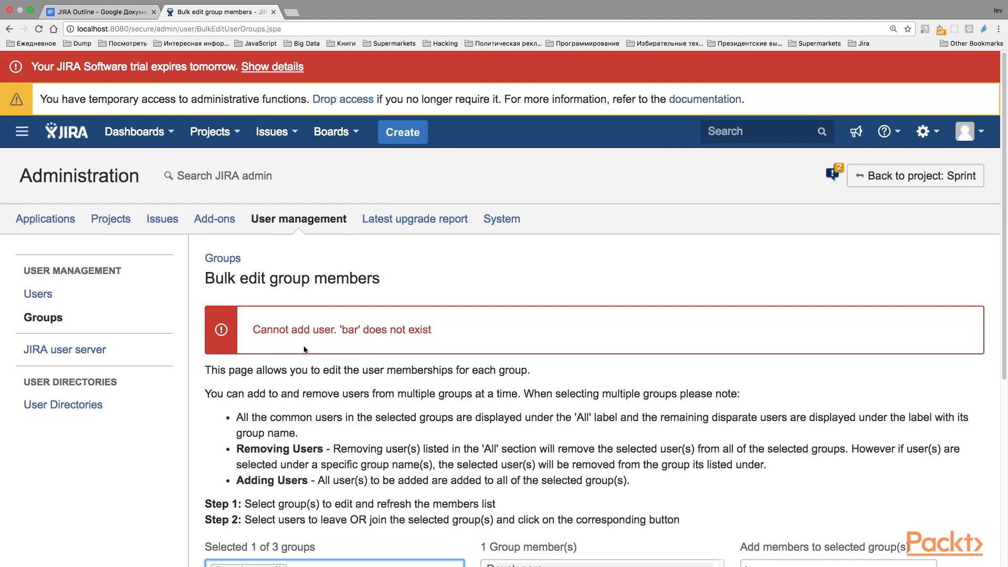
{"action": "mouse_move", "coordinate": [400, 343]}
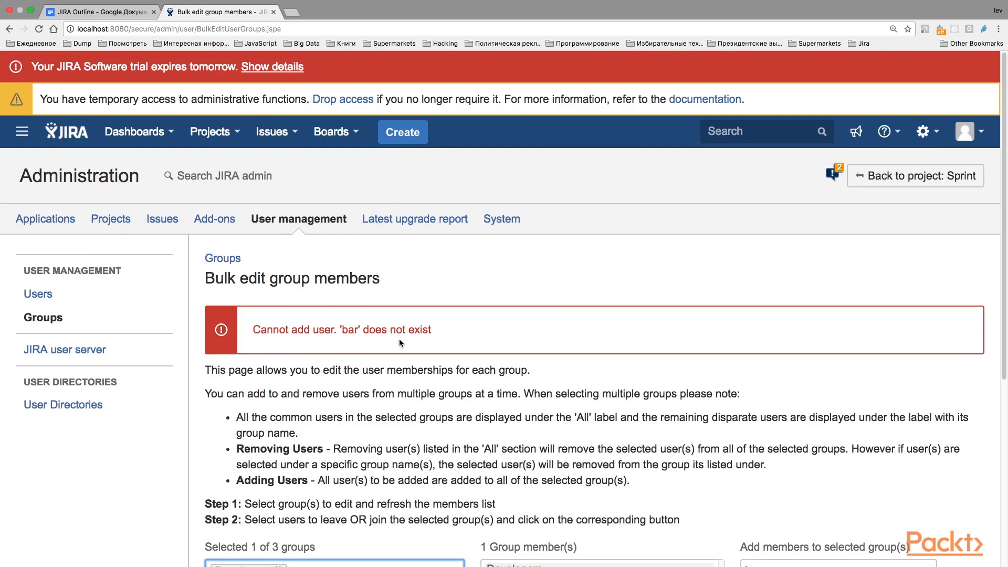
{"action": "scroll", "scroll_direction": "down", "scroll_amount": 3}
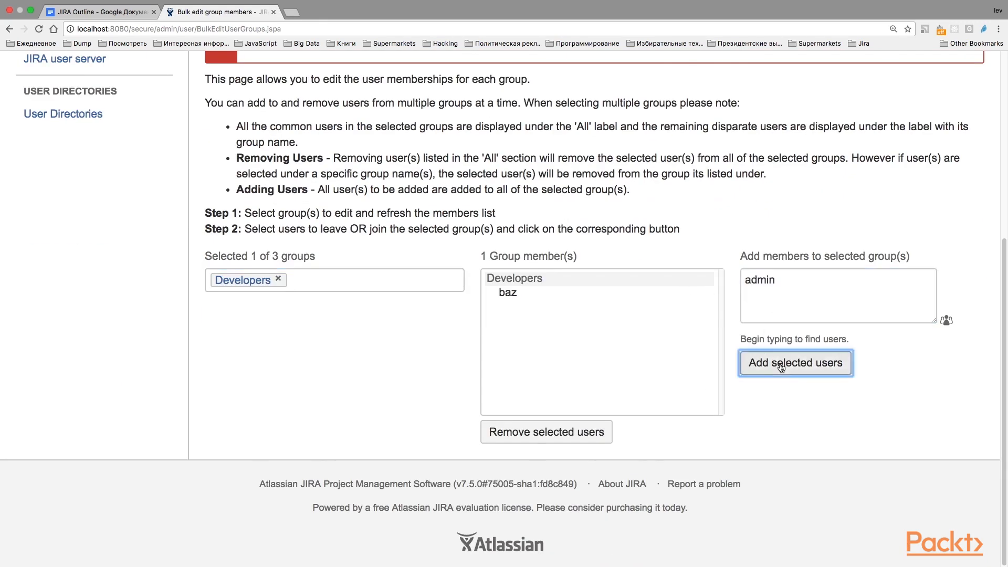
{"action": "left_click", "coordinate": [796, 363]}
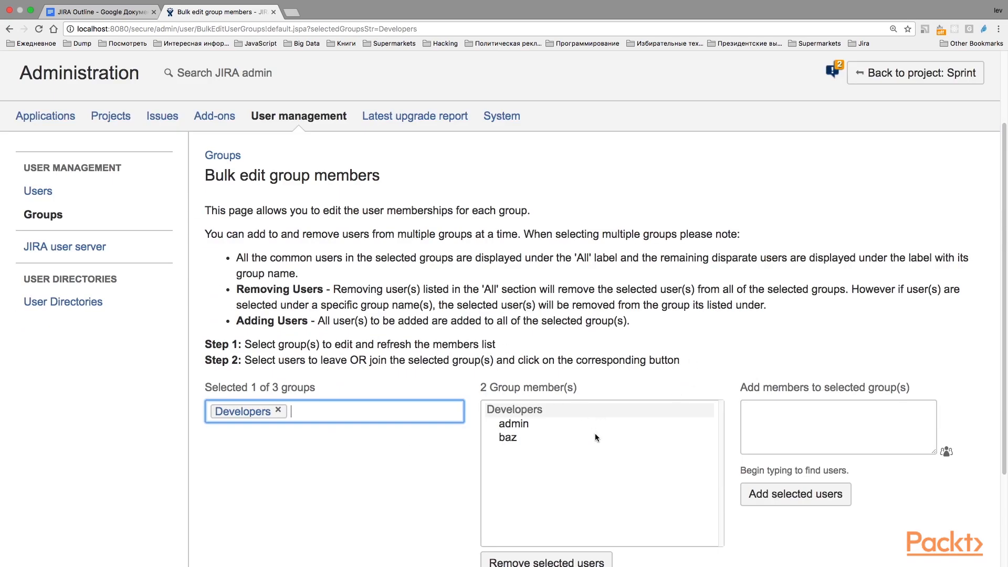
{"action": "mouse_move", "coordinate": [525, 344]}
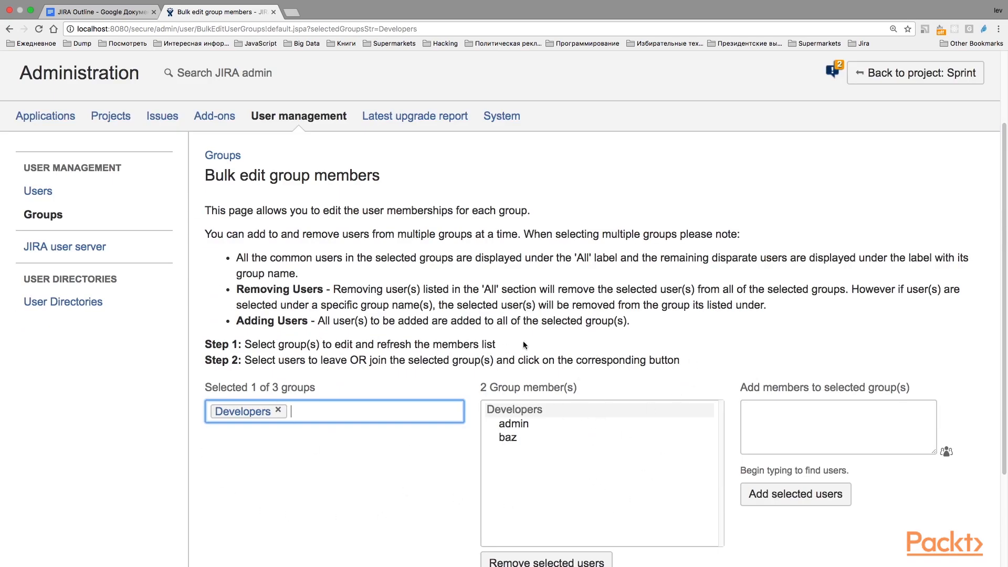
Step: Return to Groups and check Developers lists admin and baz (2 users)
{"action": "left_click", "coordinate": [43, 215]}
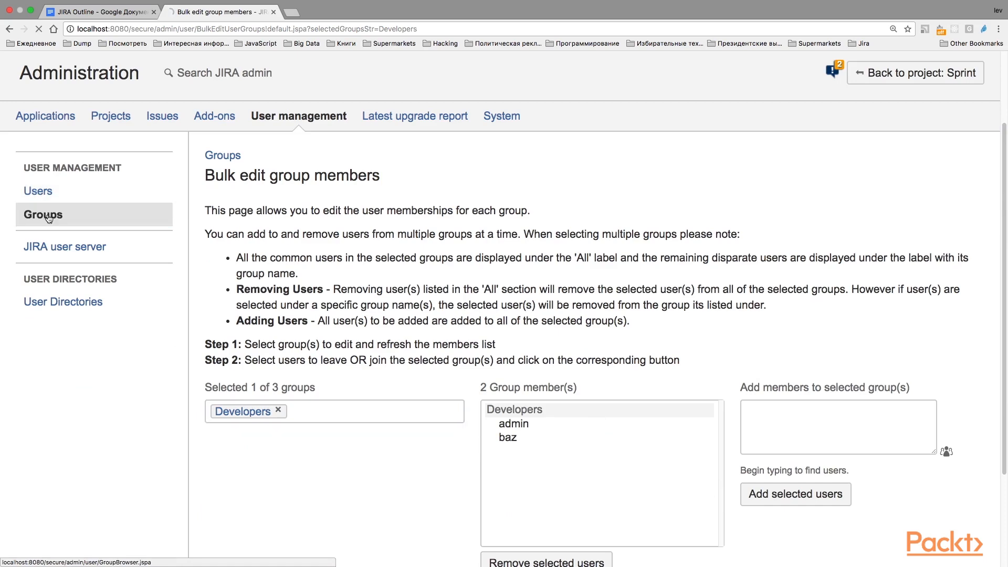
{"action": "left_click", "coordinate": [43, 214]}
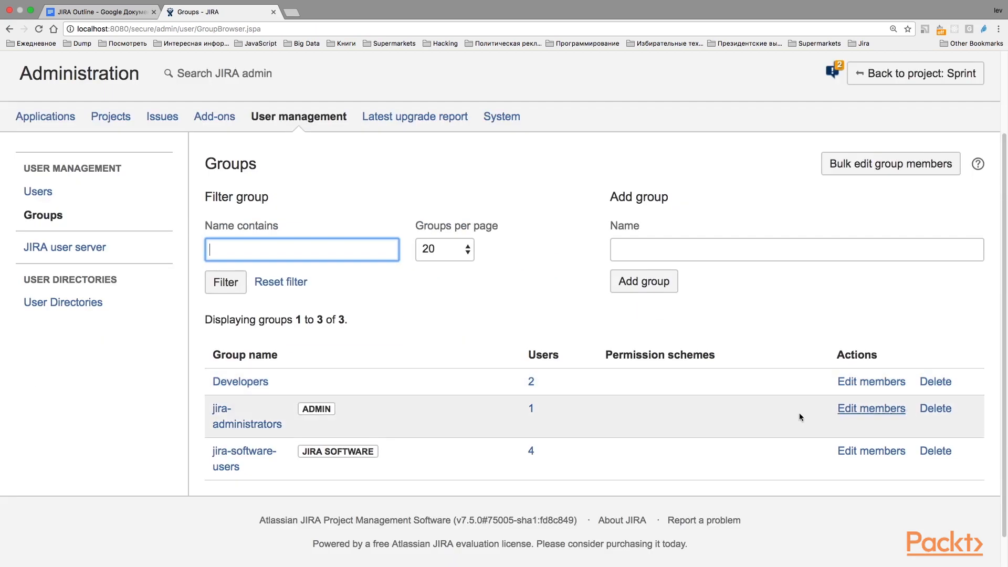
{"action": "left_click", "coordinate": [871, 408]}
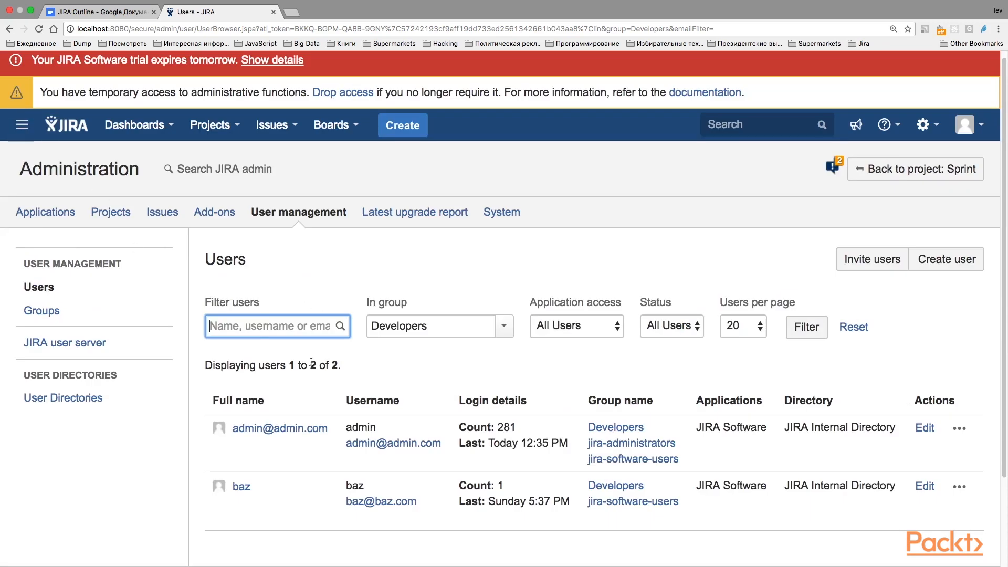
{"action": "left_click", "coordinate": [42, 310]}
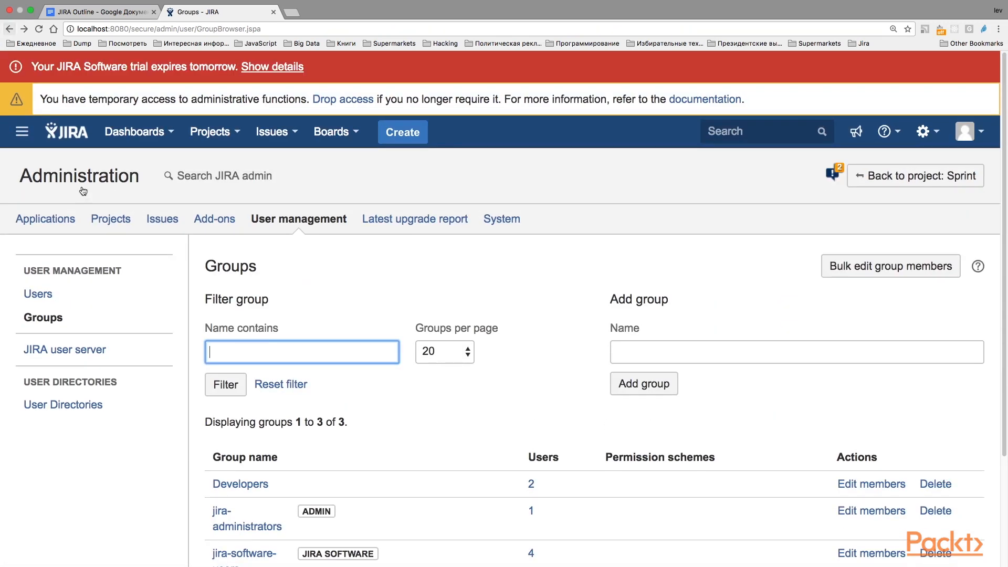
{"action": "scroll", "scroll_direction": "down", "scroll_amount": 3}
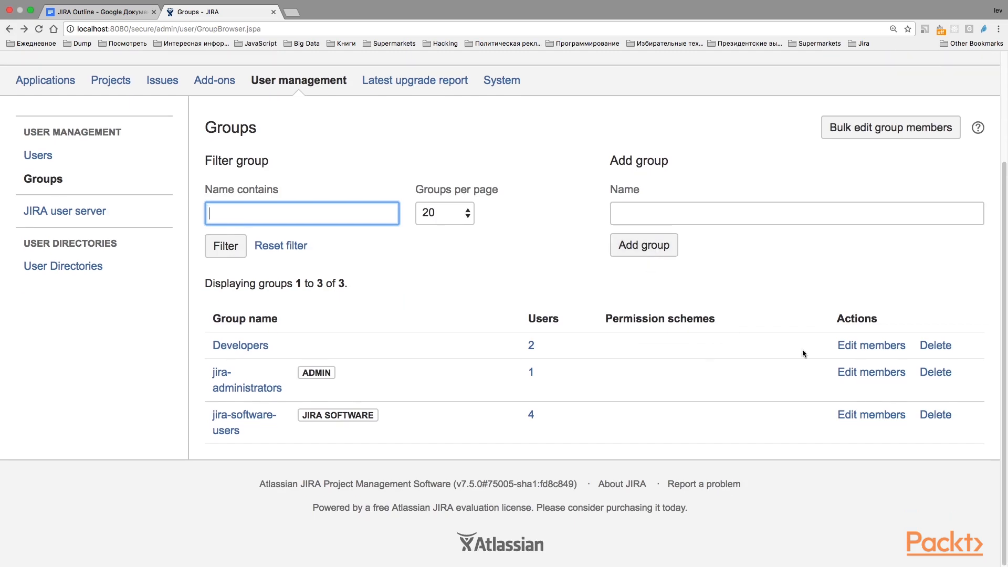
{"action": "mouse_move", "coordinate": [867, 352]}
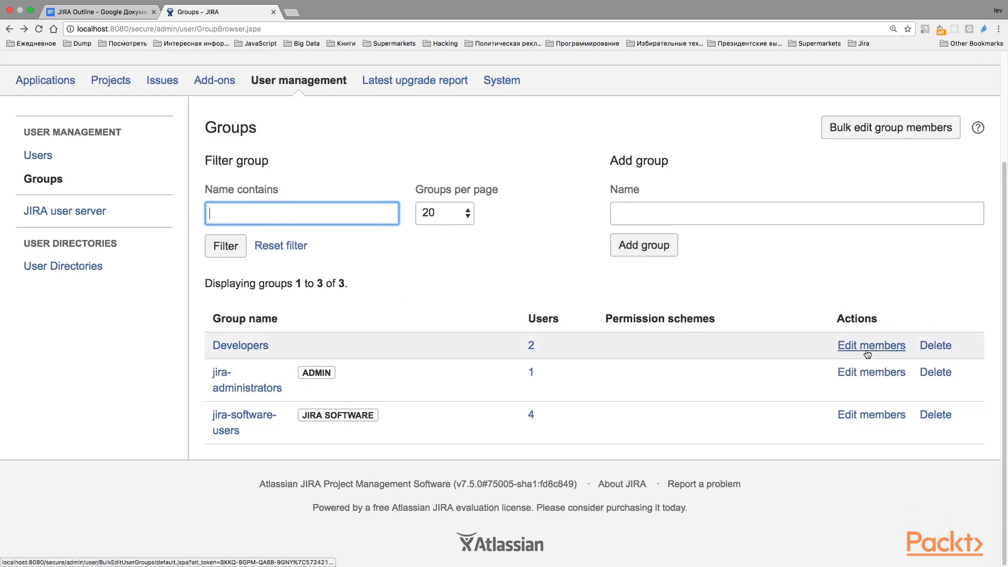
Step: Edit Developers members, select admin and remove them from the group
{"action": "left_click", "coordinate": [872, 346]}
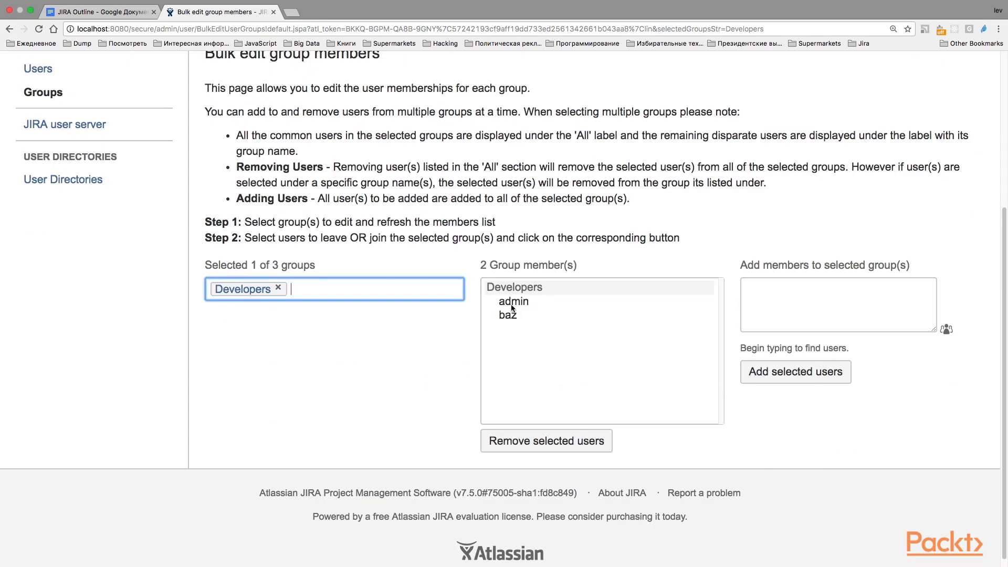
{"action": "left_click", "coordinate": [513, 301]}
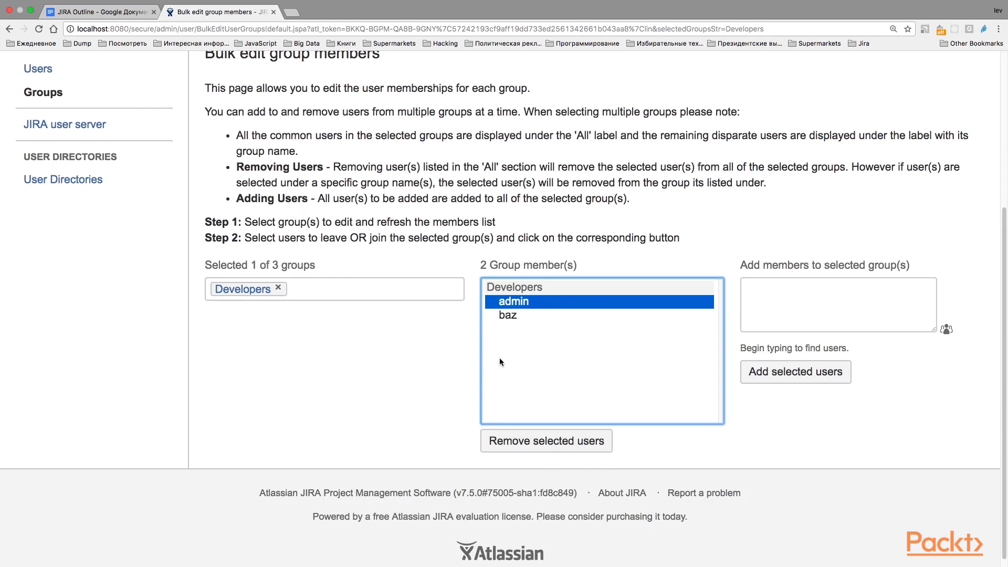
{"action": "left_click", "coordinate": [546, 442]}
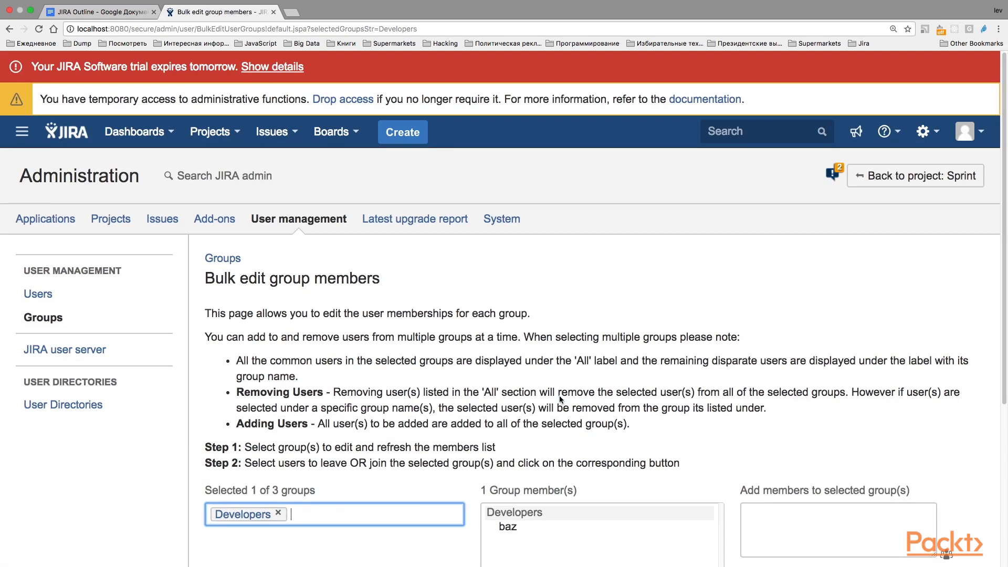
{"action": "scroll", "scroll_direction": "down", "scroll_amount": 3}
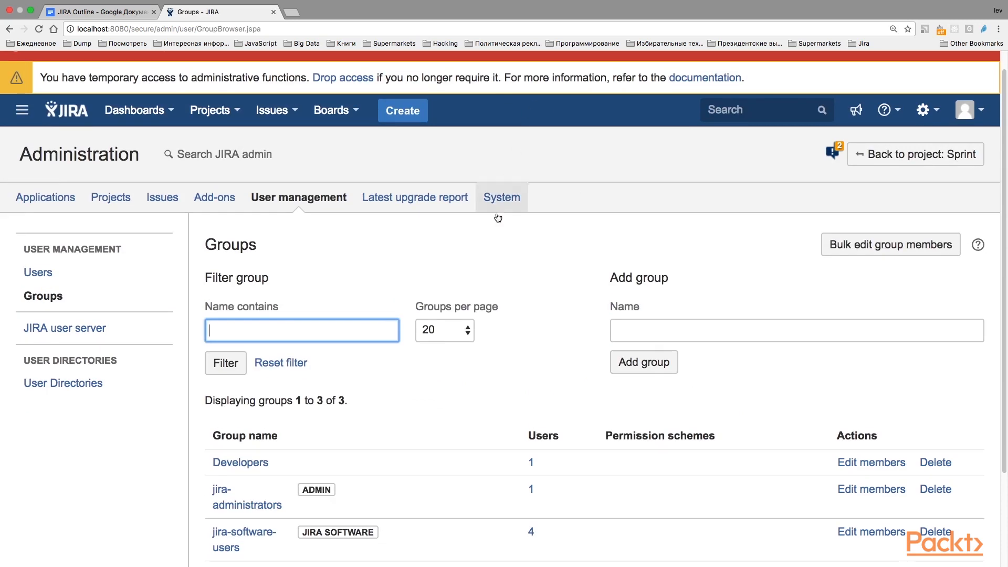
{"action": "scroll", "scroll_direction": "down", "scroll_amount": 3}
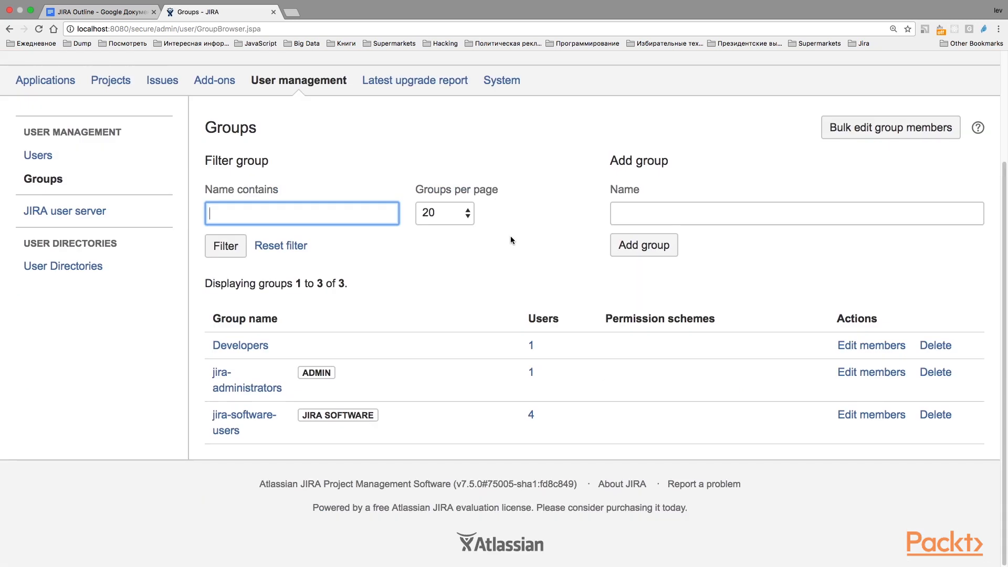
{"action": "mouse_move", "coordinate": [660, 281]}
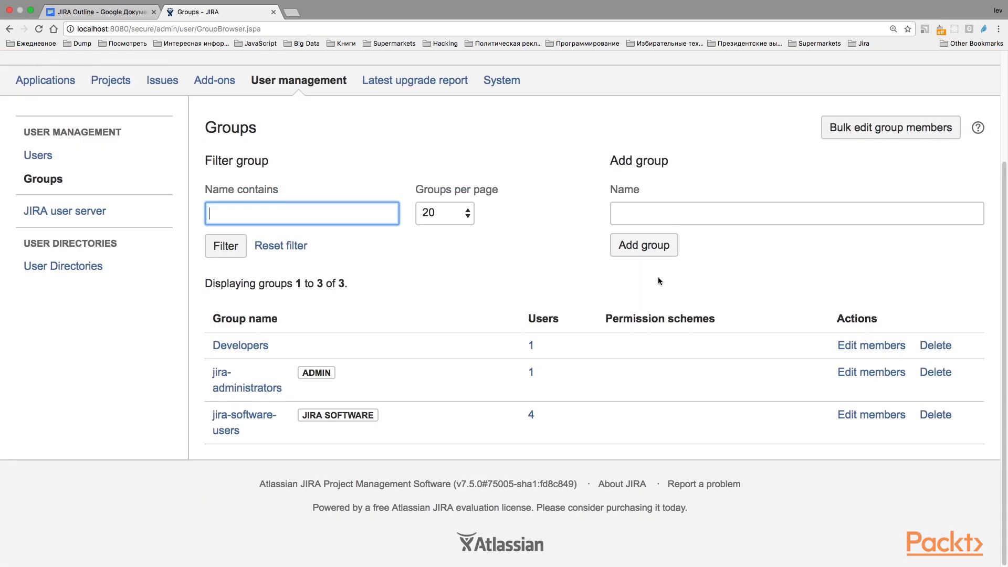
{"action": "mouse_move", "coordinate": [249, 394]}
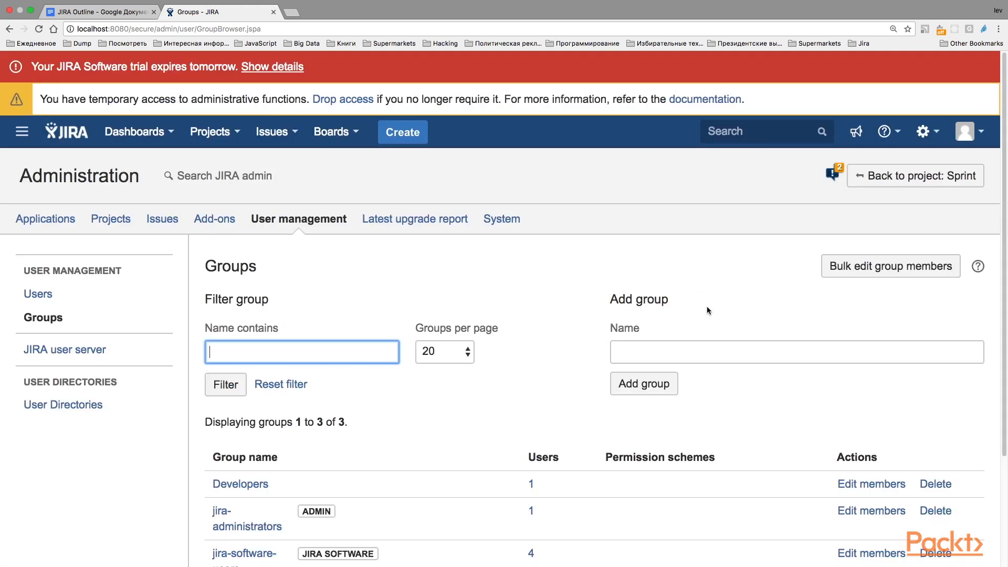
{"action": "scroll", "scroll_direction": "down", "scroll_amount": 3}
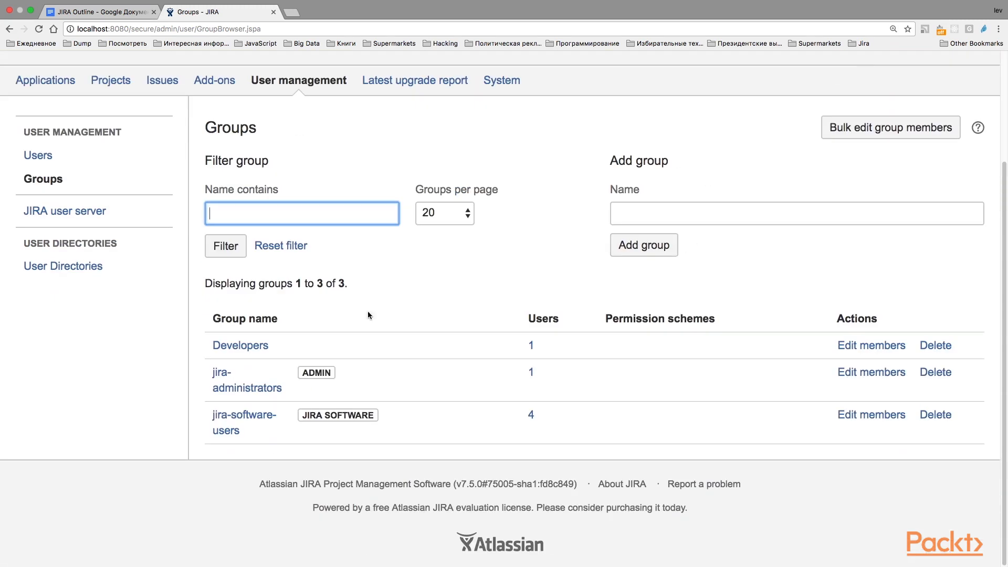
{"action": "mouse_move", "coordinate": [249, 394]}
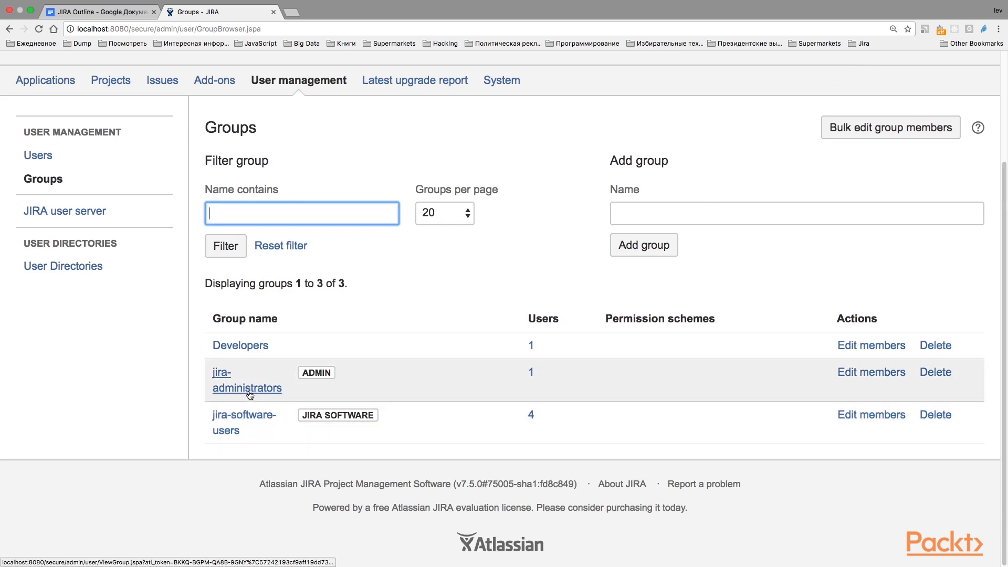
{"action": "left_click", "coordinate": [246, 388]}
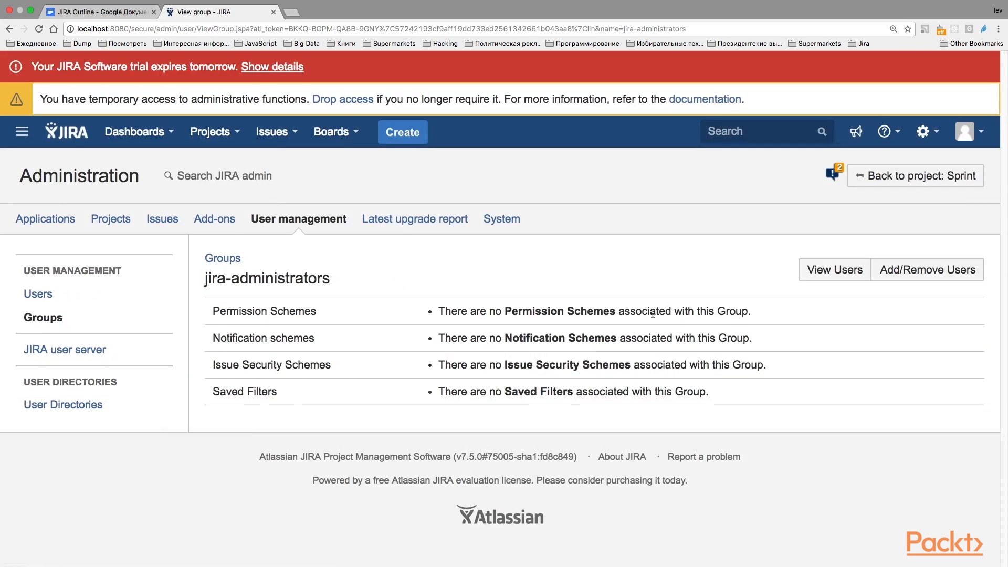
{"action": "mouse_move", "coordinate": [244, 303]}
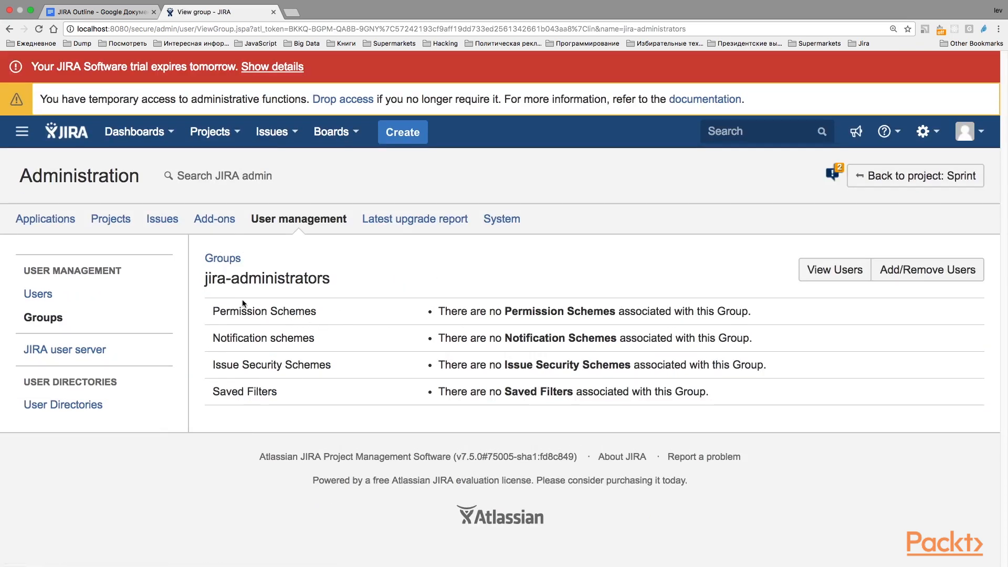
{"action": "mouse_move", "coordinate": [450, 329]}
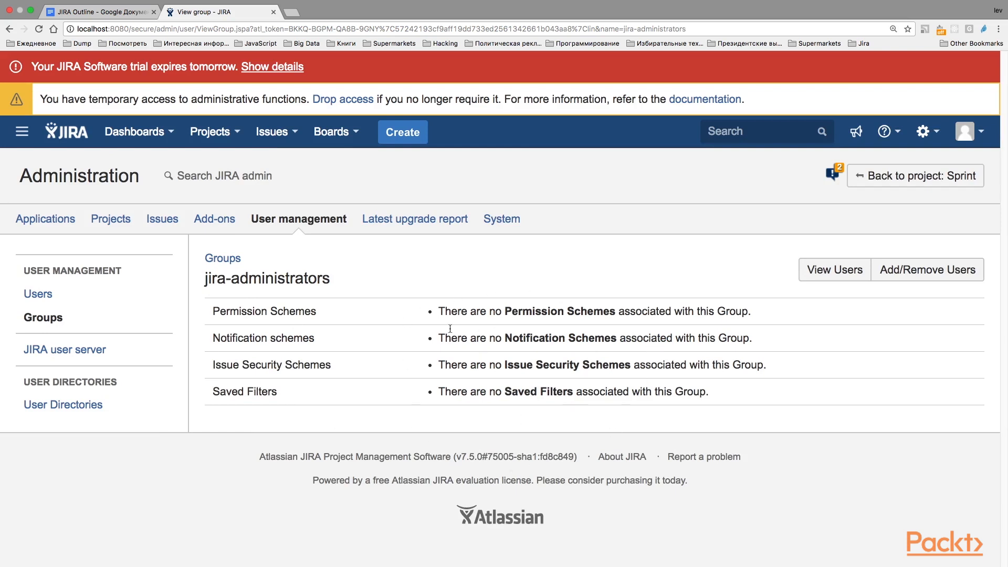
{"action": "mouse_move", "coordinate": [343, 371]}
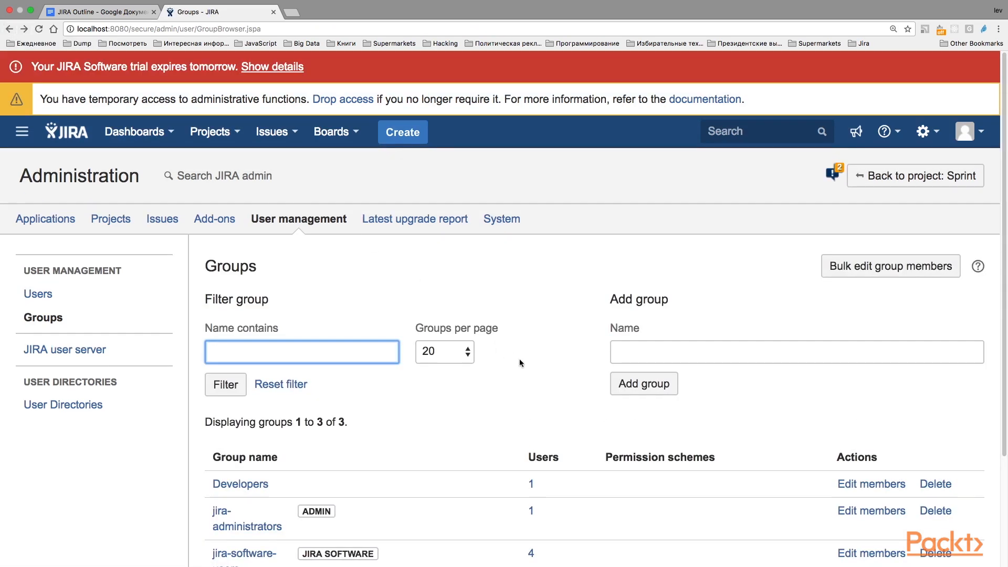
{"action": "scroll", "scroll_direction": "down", "scroll_amount": 3}
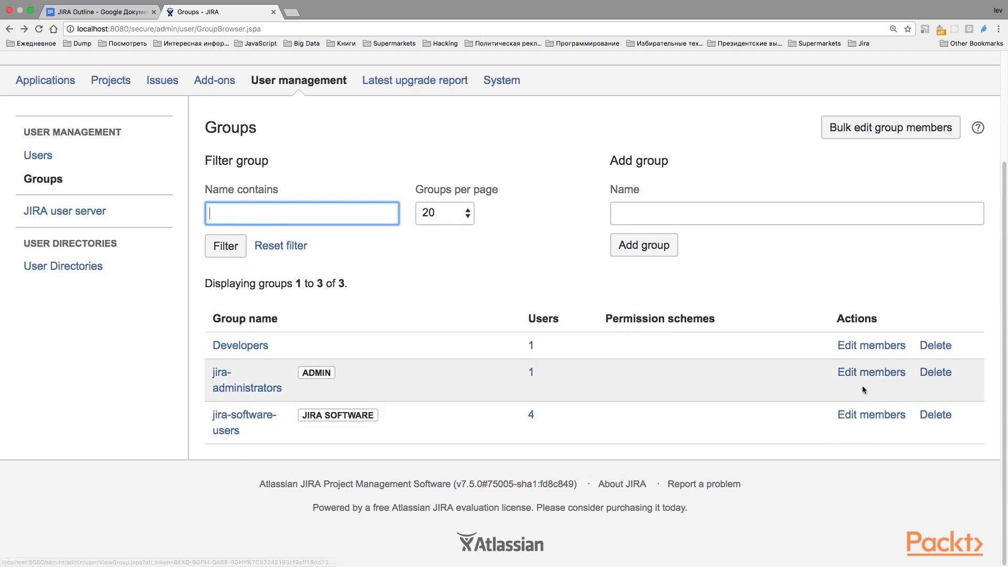
{"action": "mouse_move", "coordinate": [949, 385]}
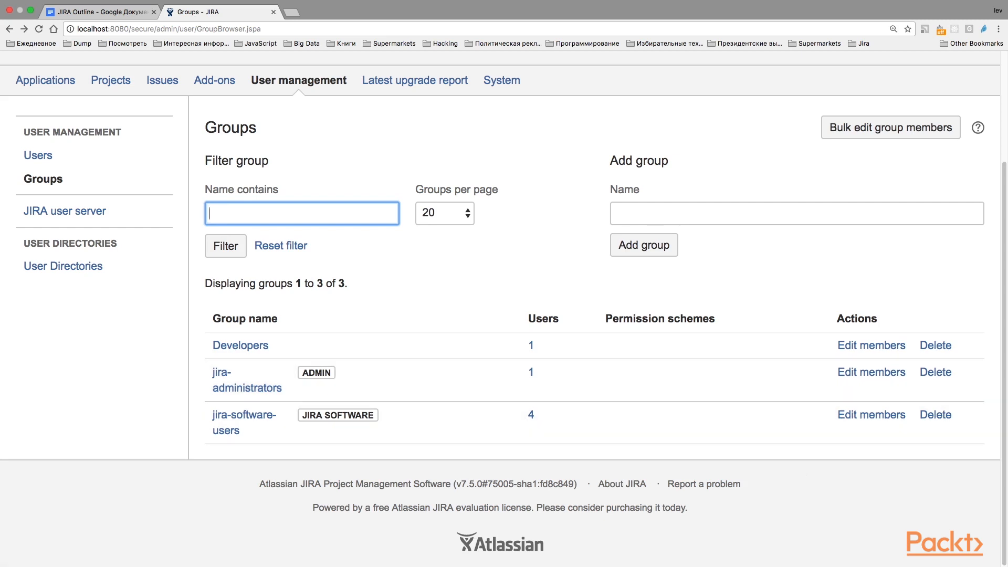
{"action": "mouse_move", "coordinate": [618, 304]}
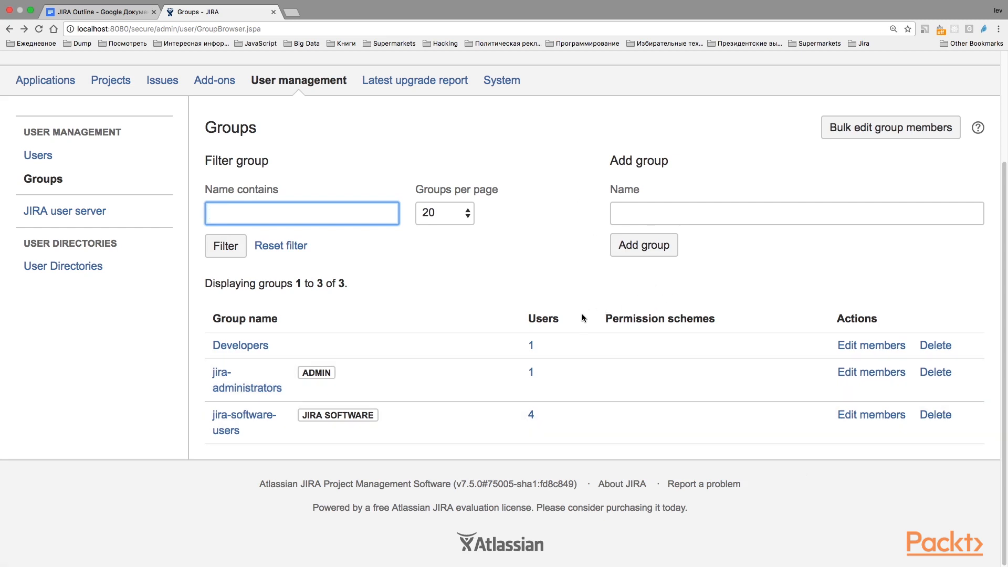
{"action": "mouse_move", "coordinate": [579, 324]}
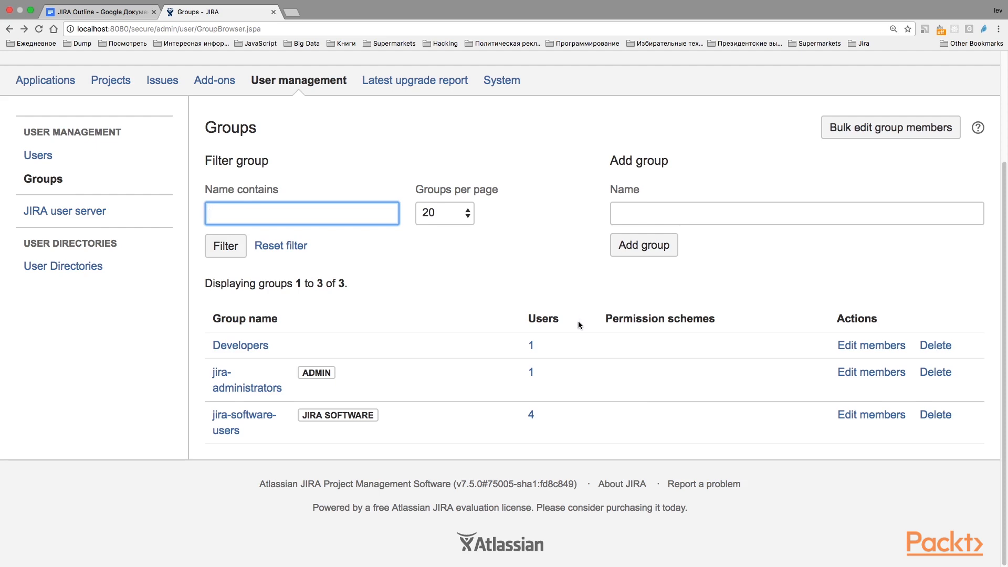
{"action": "mouse_move", "coordinate": [575, 331]}
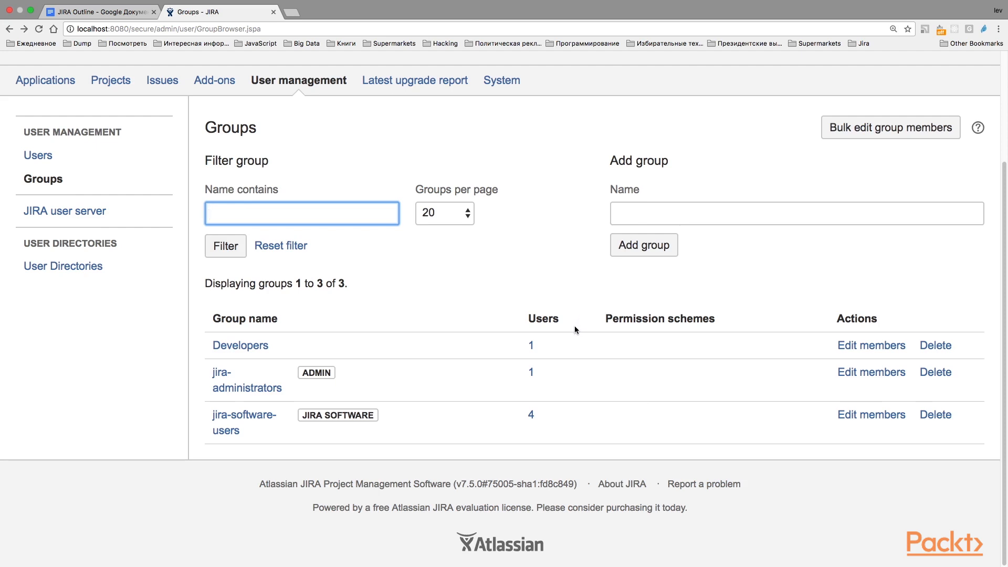
{"action": "mouse_move", "coordinate": [302, 293]}
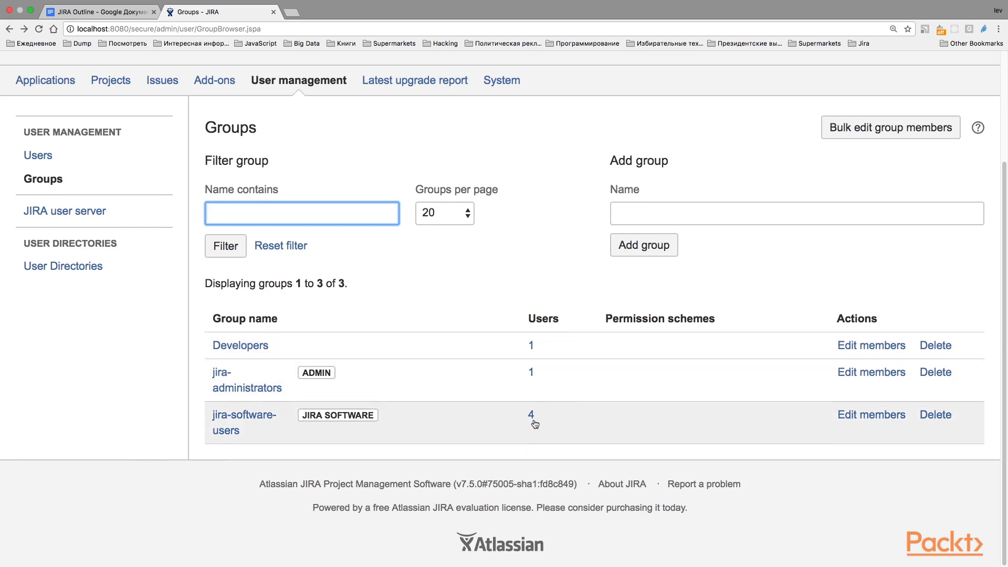
{"action": "mouse_move", "coordinate": [436, 442]}
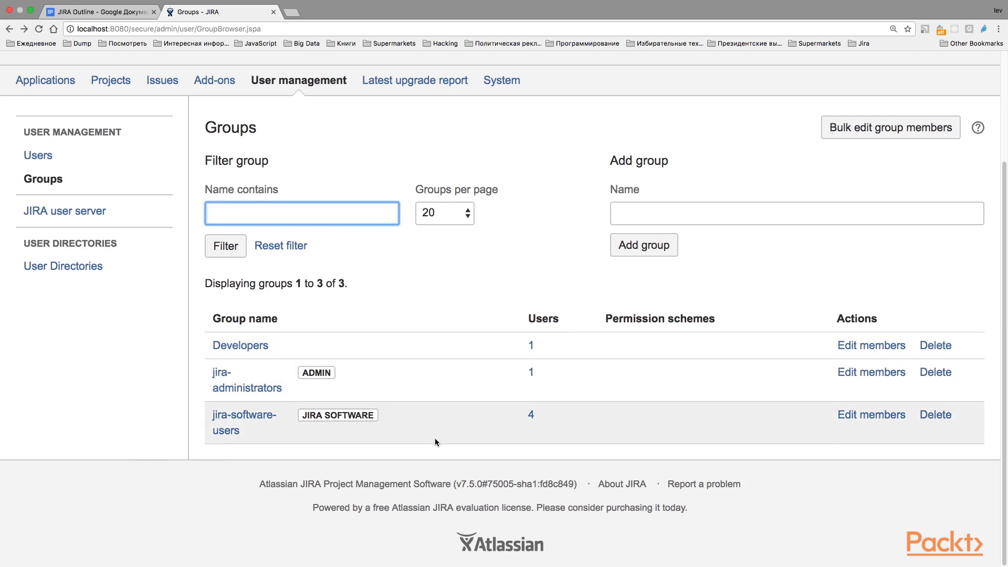
{"action": "mouse_move", "coordinate": [494, 410]}
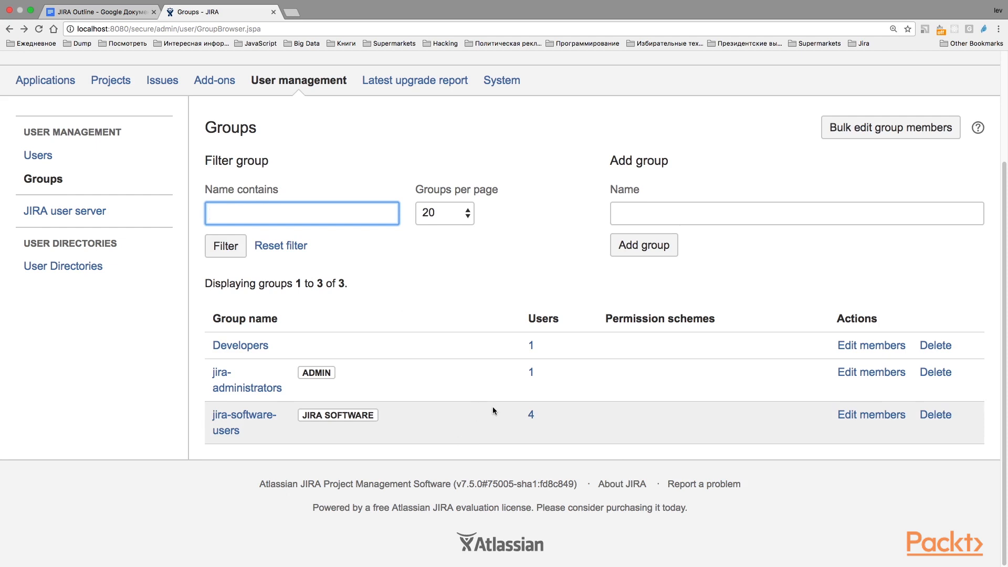